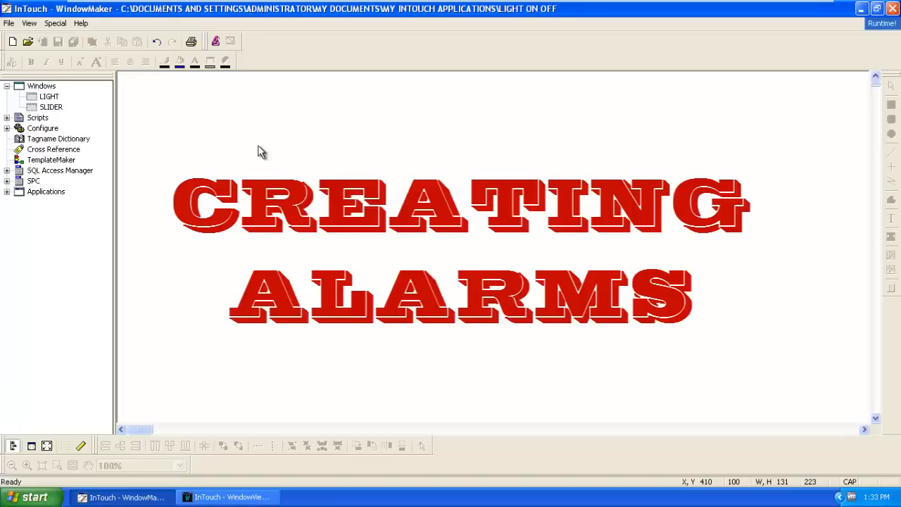
mouse_move(255, 169)
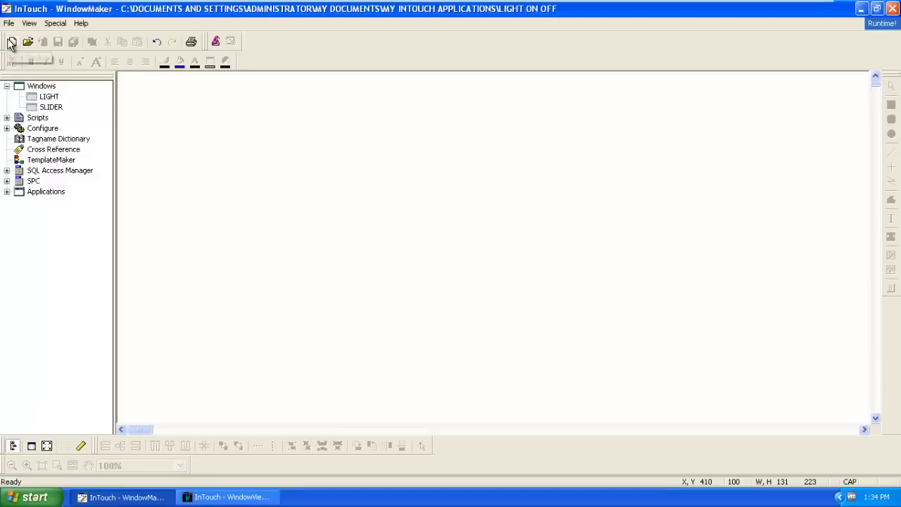
- Create a new window named 'ALARM' through File > New Window
left_click(12, 41)
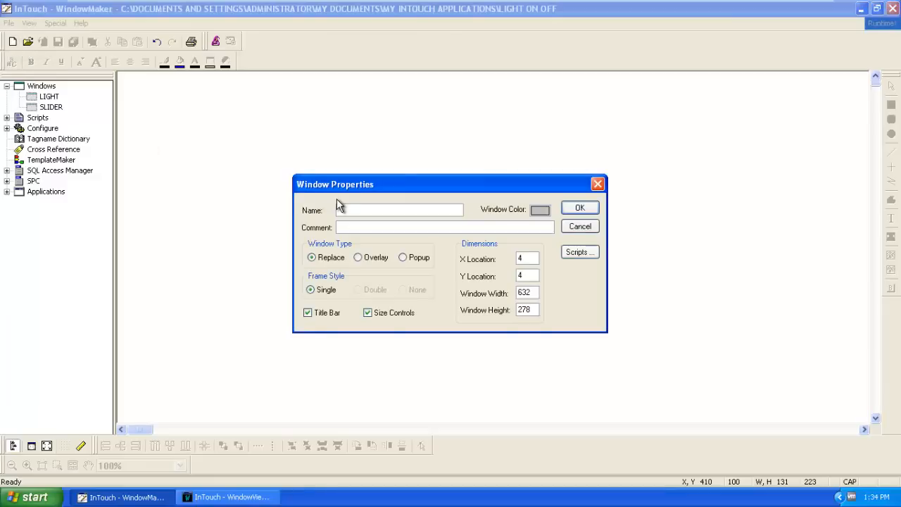
type("A")
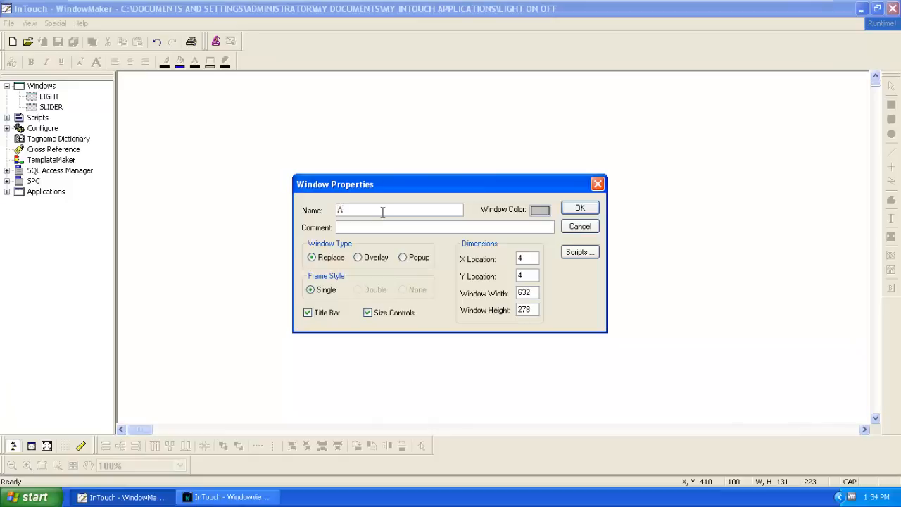
type("LARM")
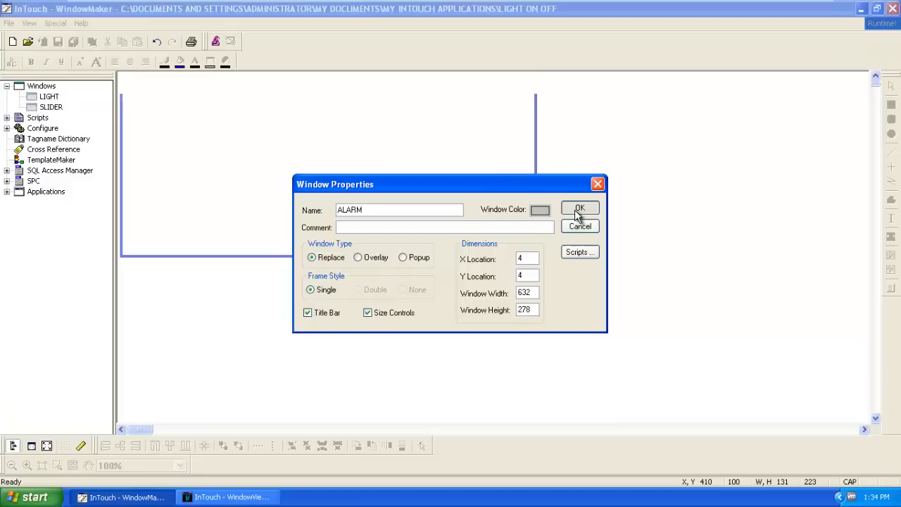
left_click(579, 208)
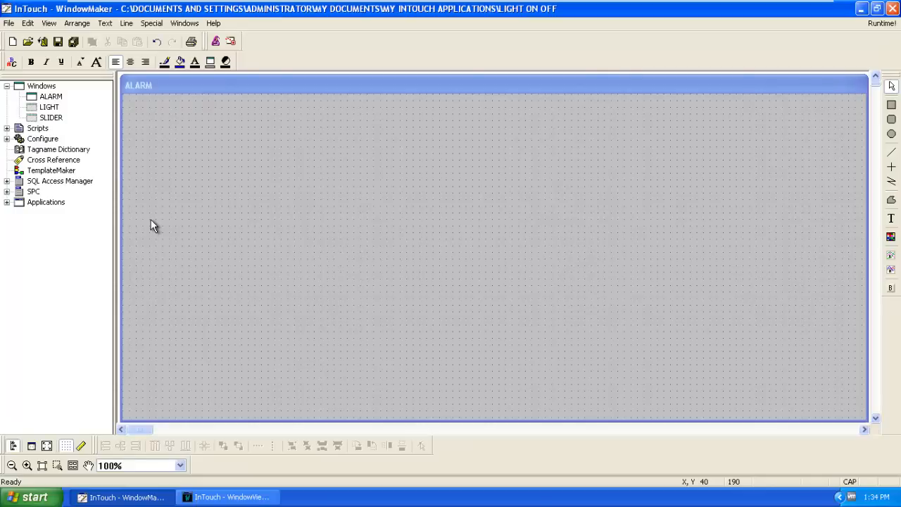
mouse_move(223, 190)
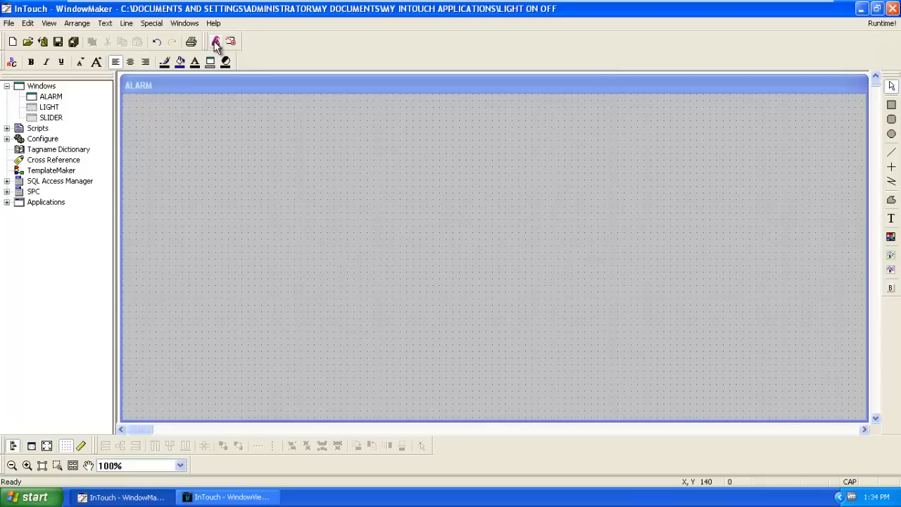
- Place a vertical slider from the Sliders wizards onto the ALARM window
left_click(215, 41)
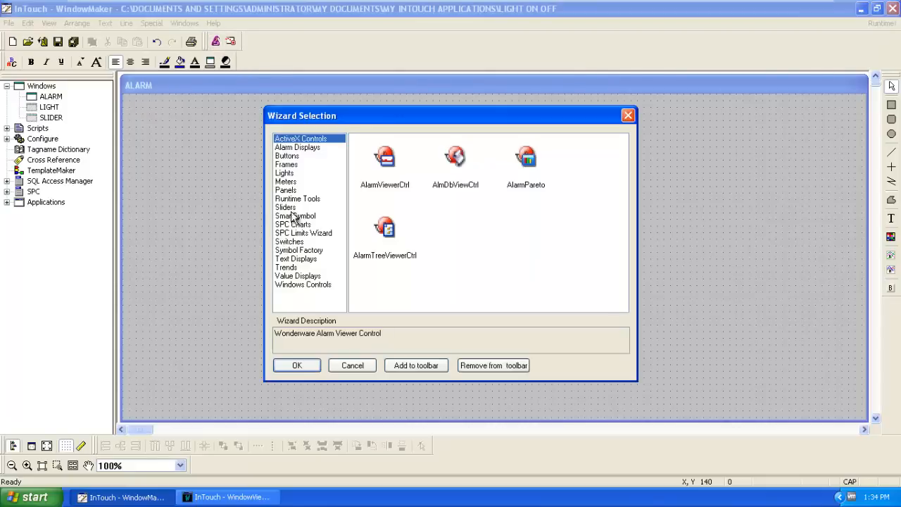
mouse_move(296, 232)
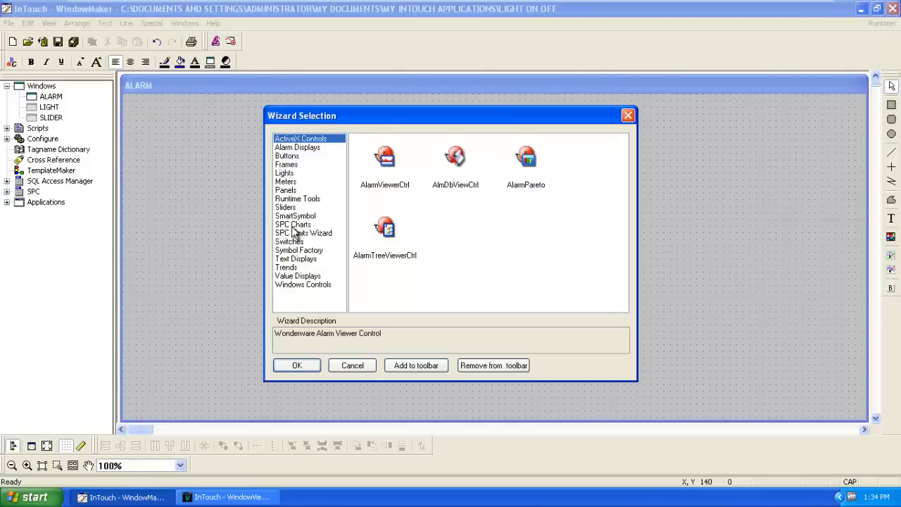
left_click(285, 207)
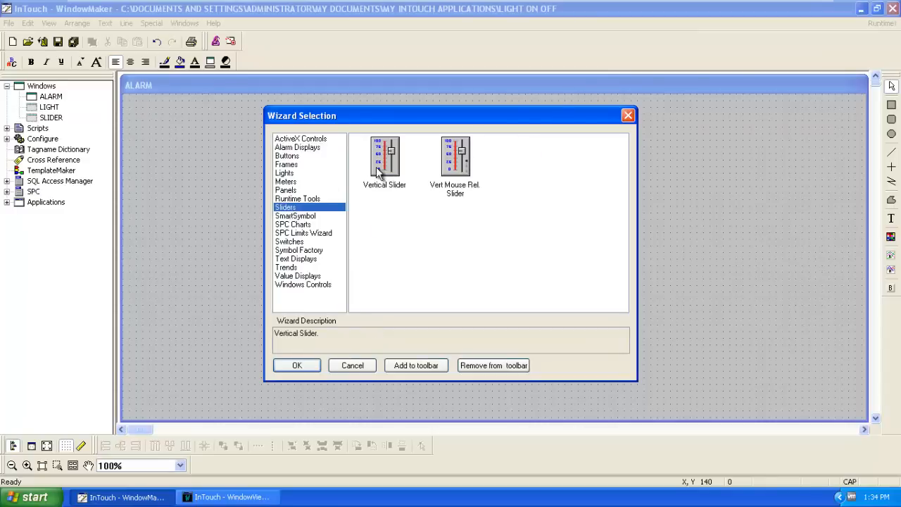
left_click(296, 364)
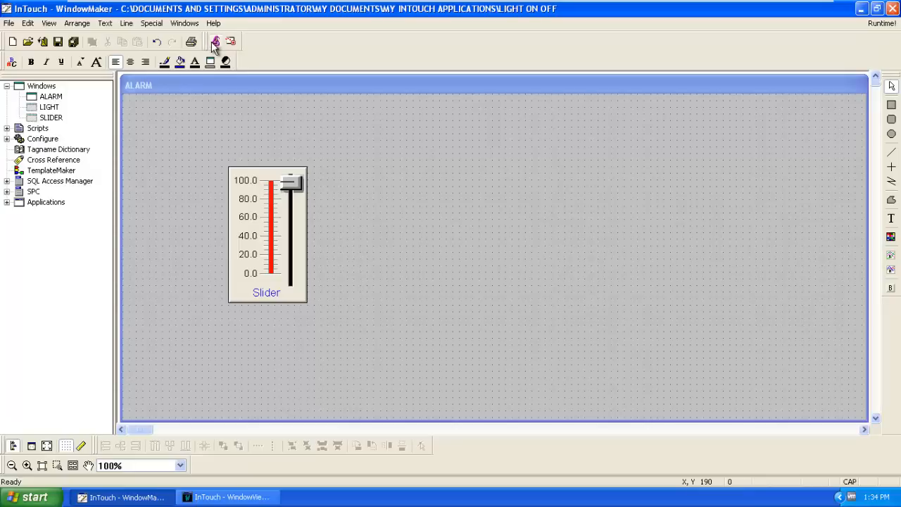
left_click(215, 41)
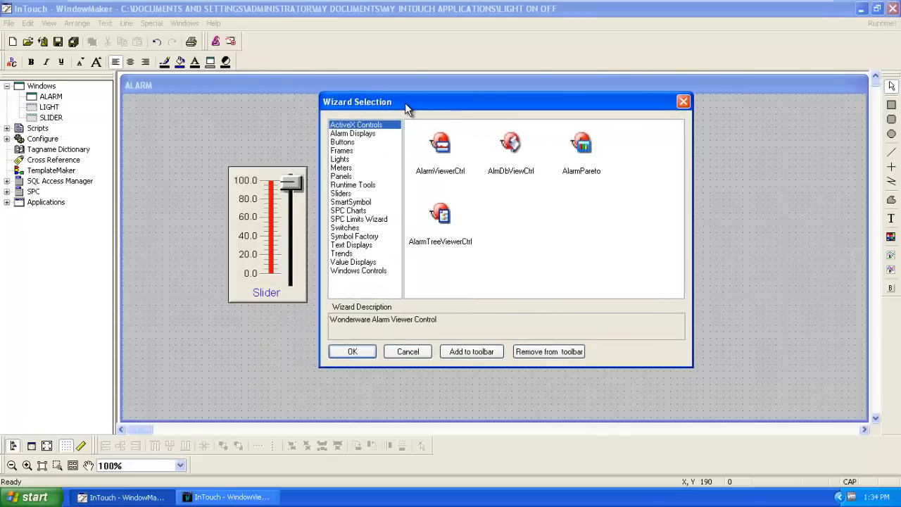
mouse_move(362, 241)
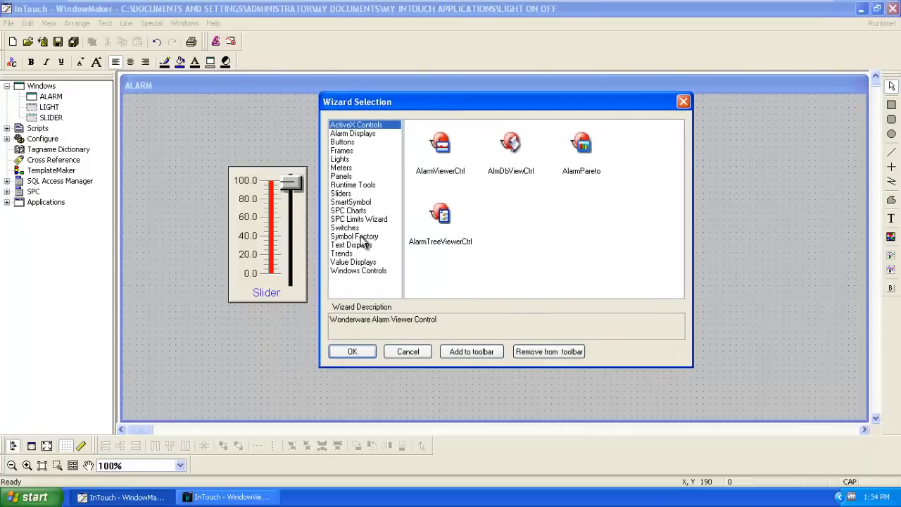
- Open the Symbol Factory library and browse its Tanks symbols for a blue cylinder
left_click(355, 236)
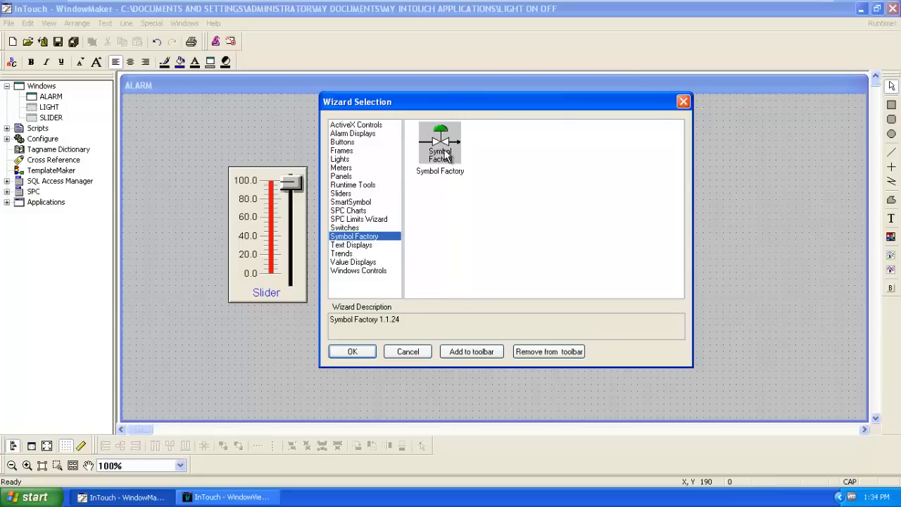
left_click(352, 351)
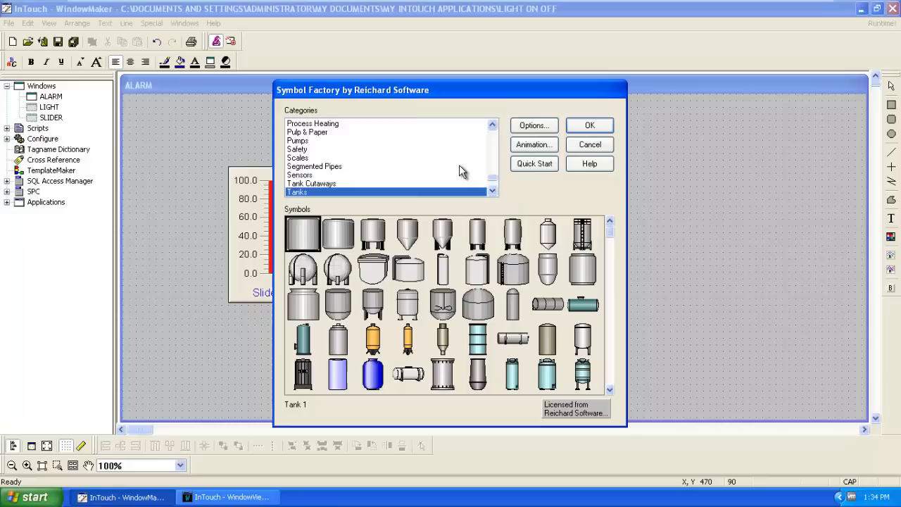
mouse_move(374, 165)
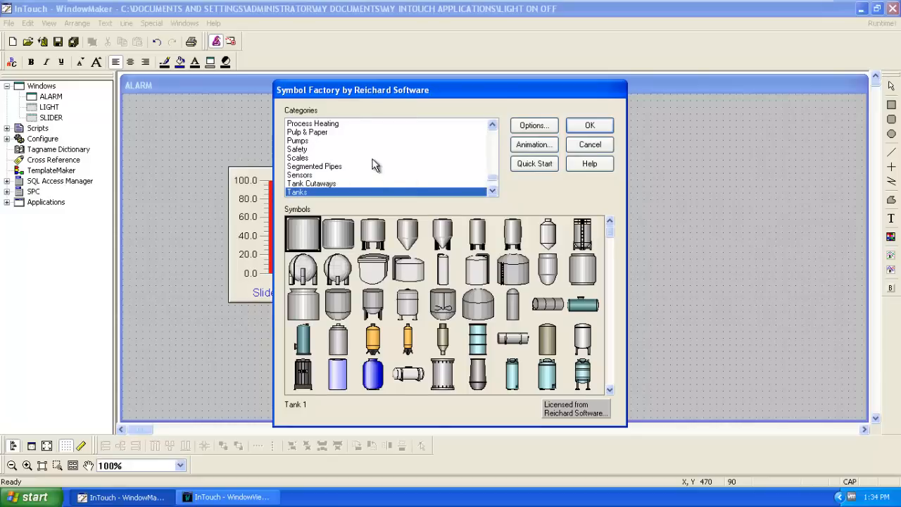
mouse_move(314, 156)
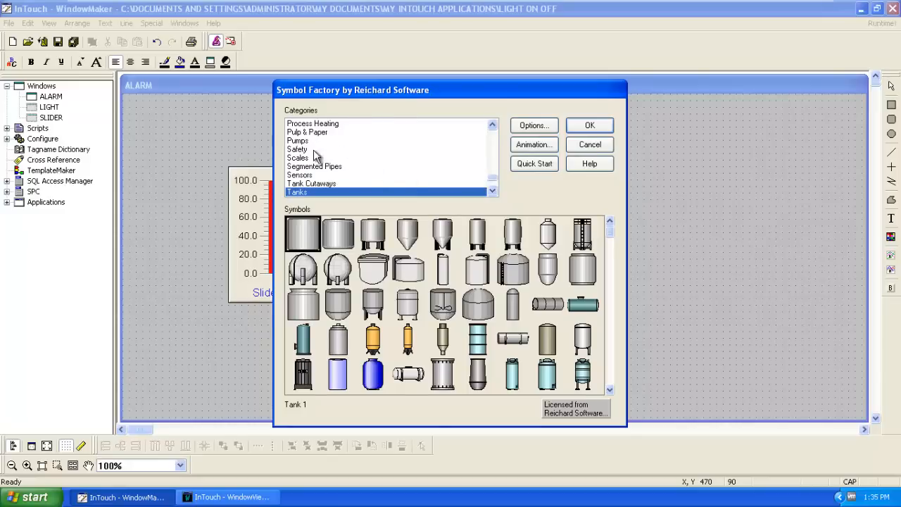
mouse_move(351, 173)
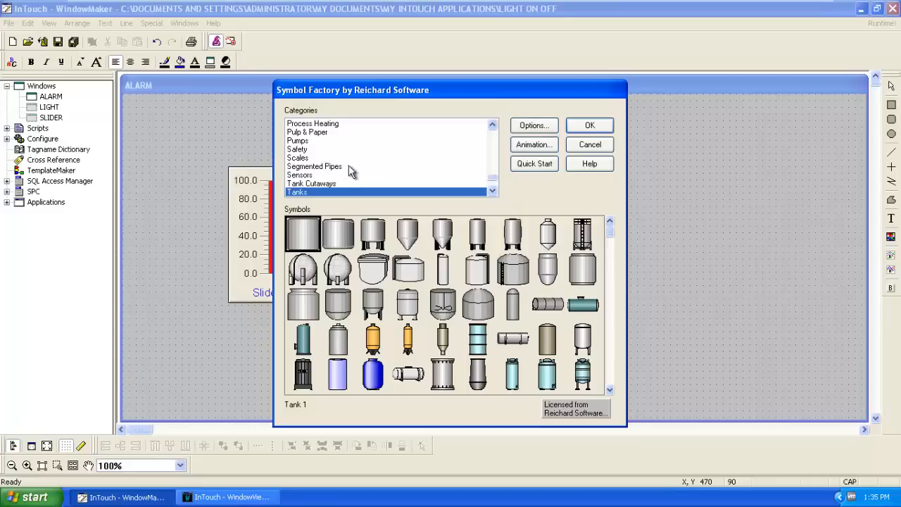
mouse_move(367, 182)
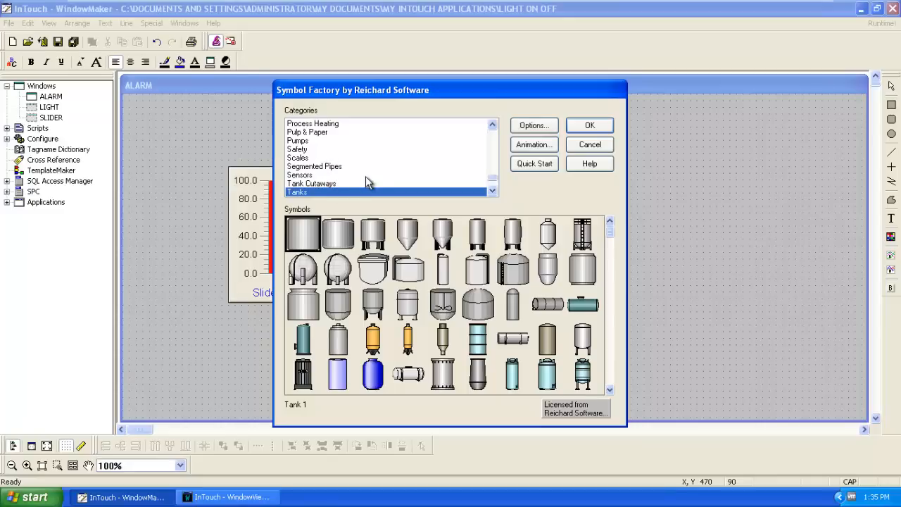
mouse_move(373, 199)
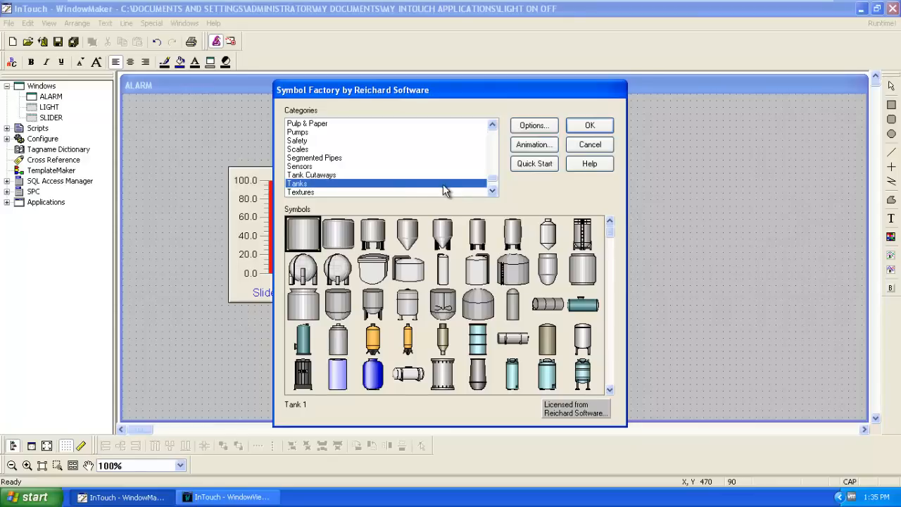
mouse_move(582, 304)
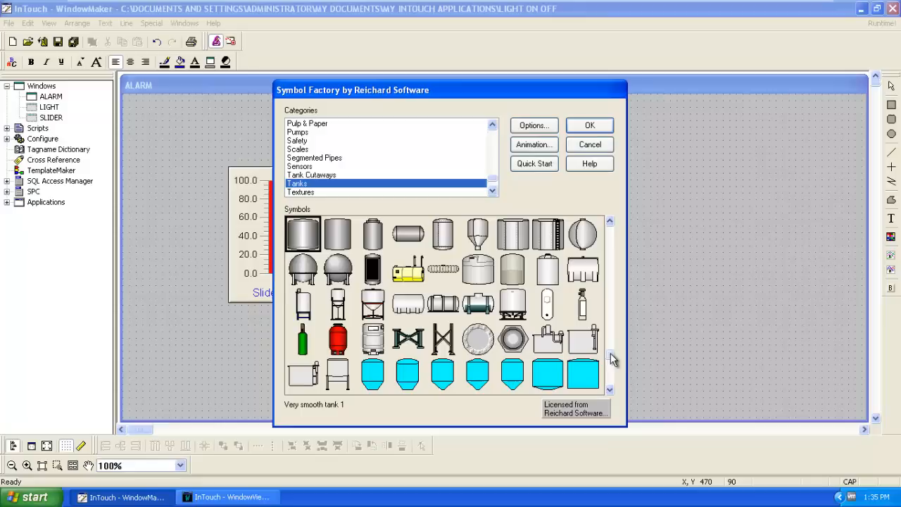
scroll("up", 3)
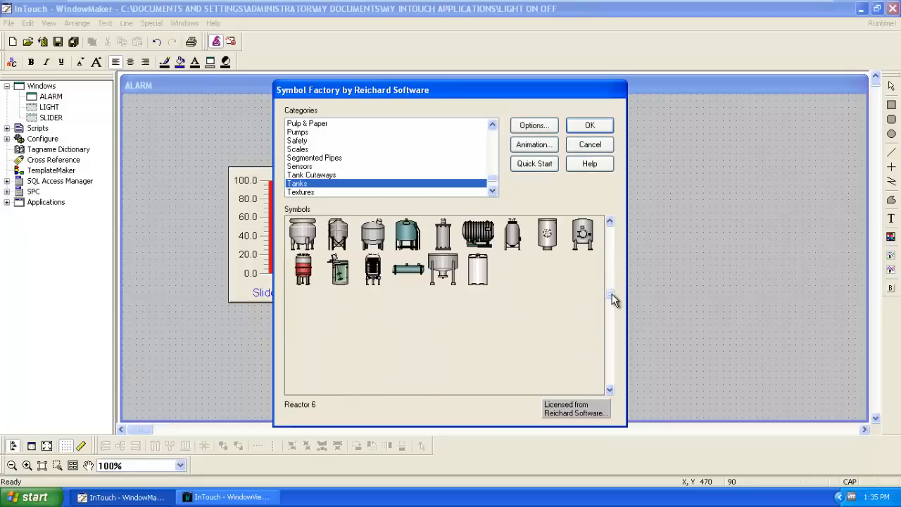
scroll("up", 3)
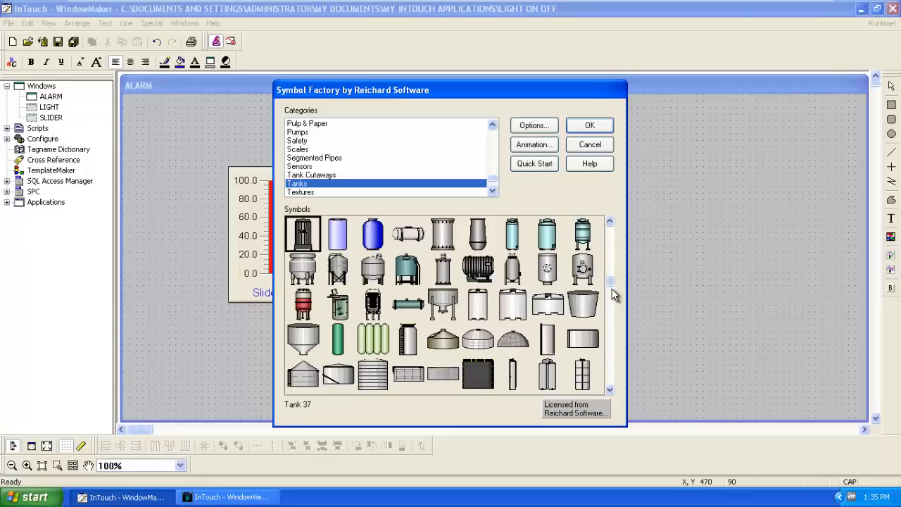
mouse_move(337, 234)
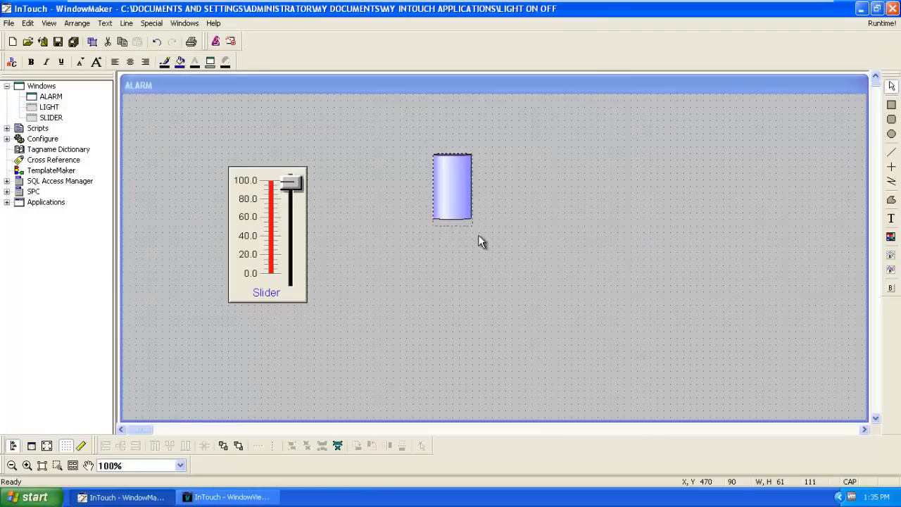
- Enlarge the tank to roughly the slider's height, then deselect it
left_click_drag(471, 222, 500, 267)
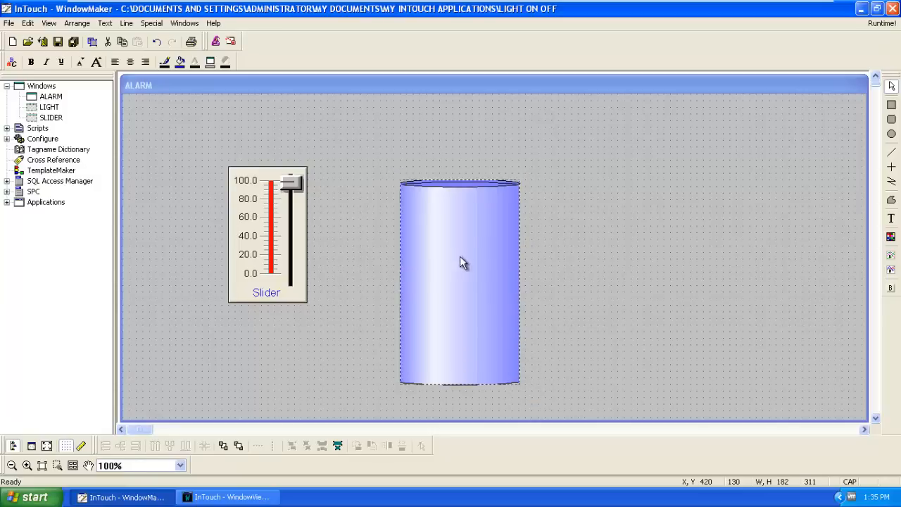
left_click(461, 263)
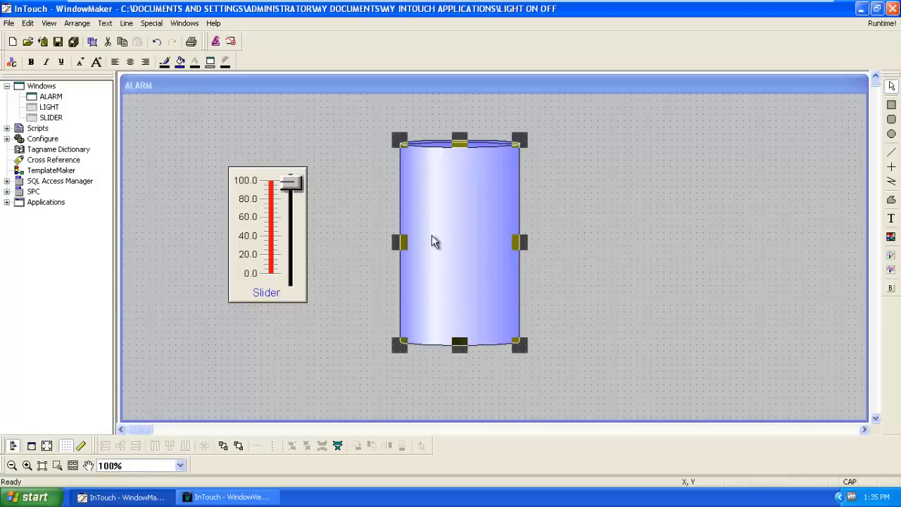
left_click(609, 231)
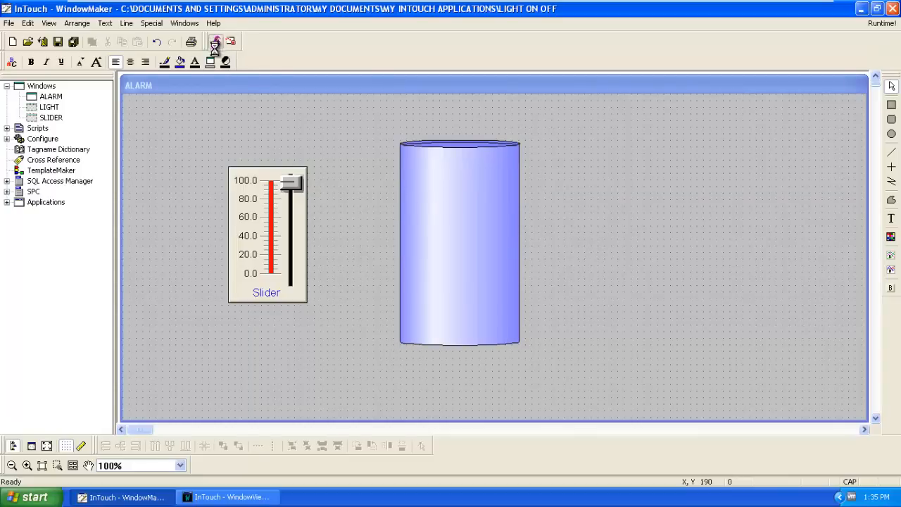
- Bring up the wizard list showing the Lights category
left_click(216, 41)
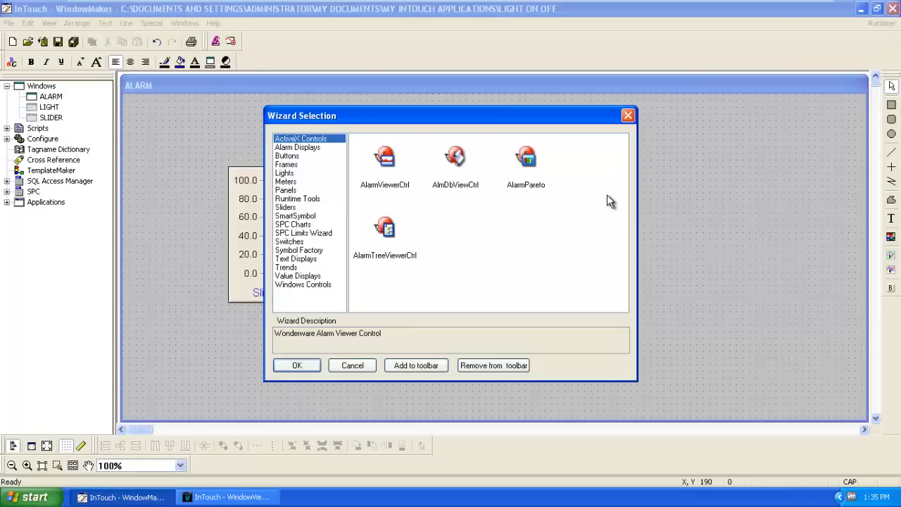
left_click(285, 173)
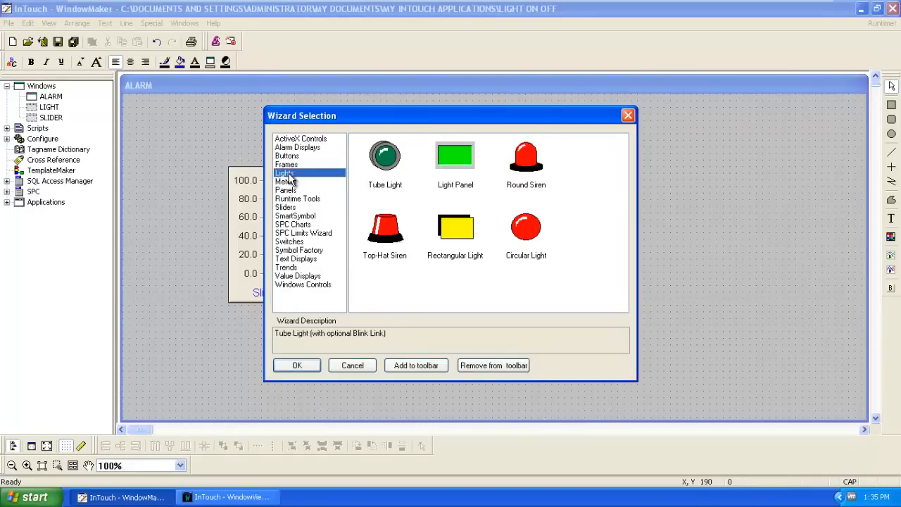
mouse_move(377, 247)
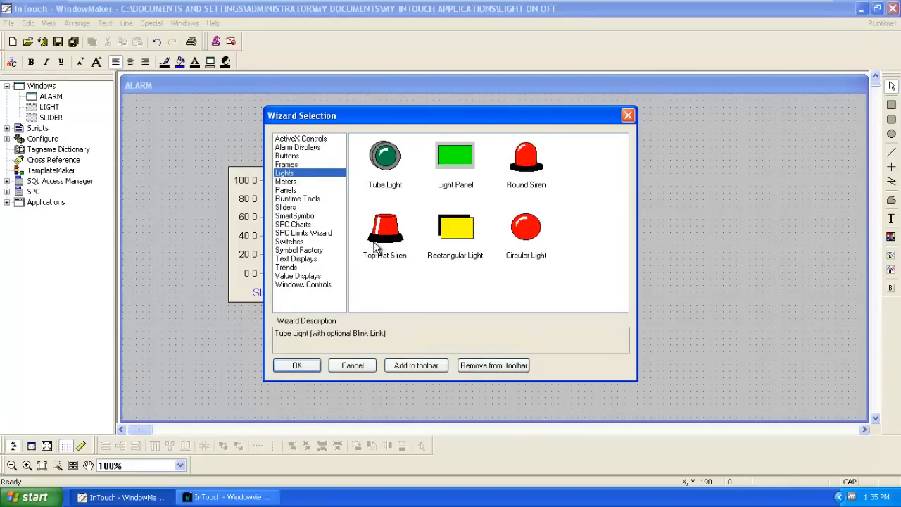
mouse_move(385, 245)
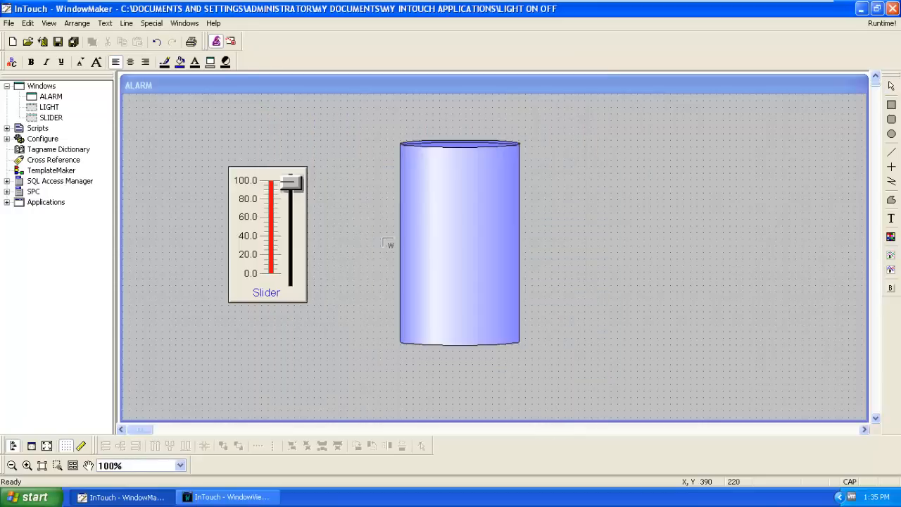
mouse_move(689, 163)
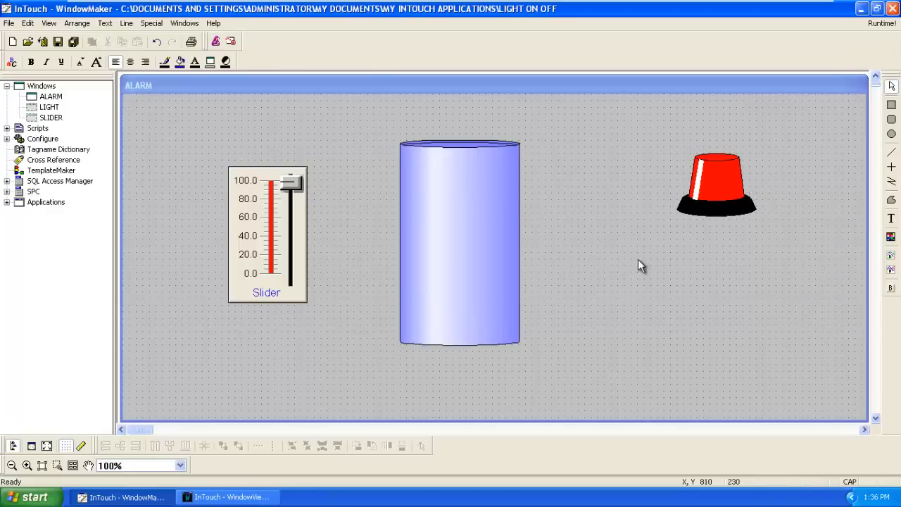
mouse_move(636, 298)
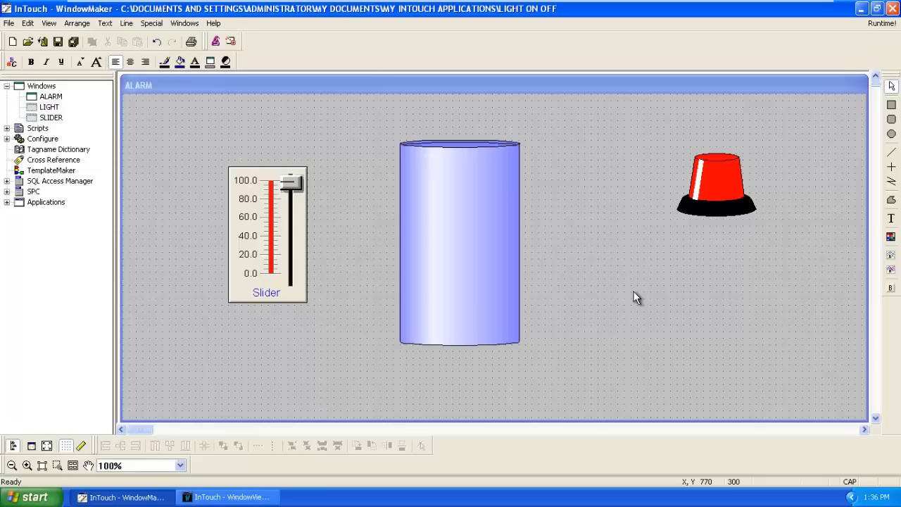
mouse_move(239, 63)
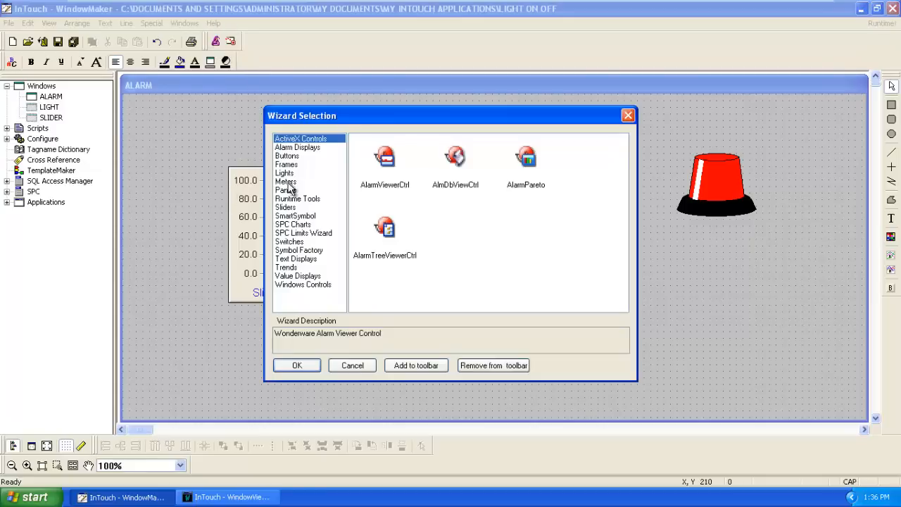
mouse_move(290, 167)
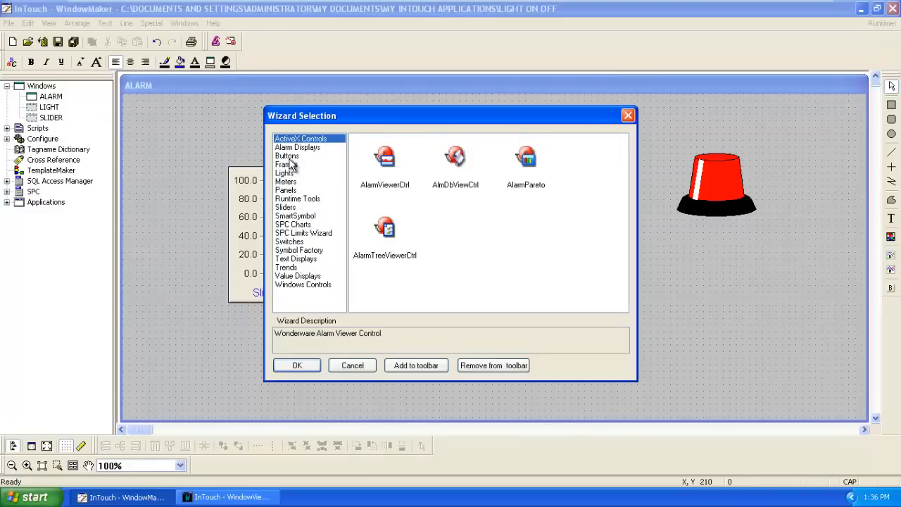
- Show the Buttons wizards and scroll toward Button w/Light
left_click(287, 156)
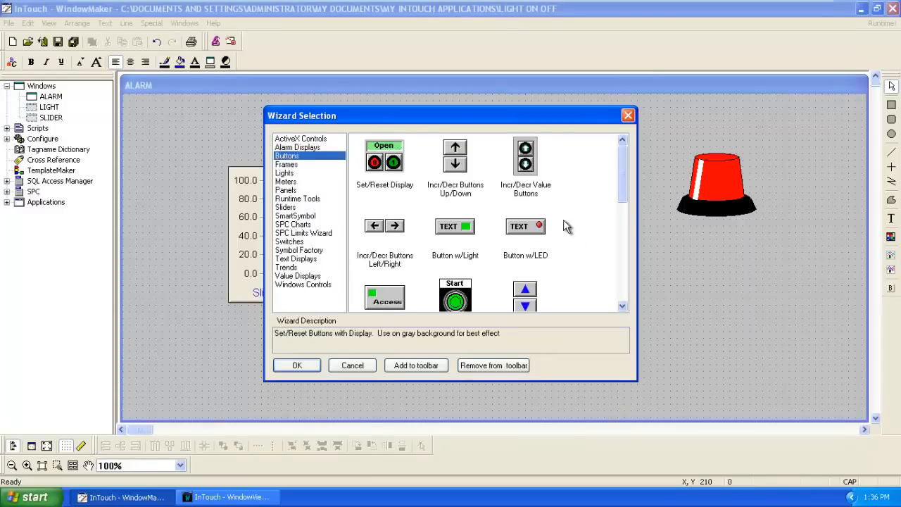
scroll("down", 3)
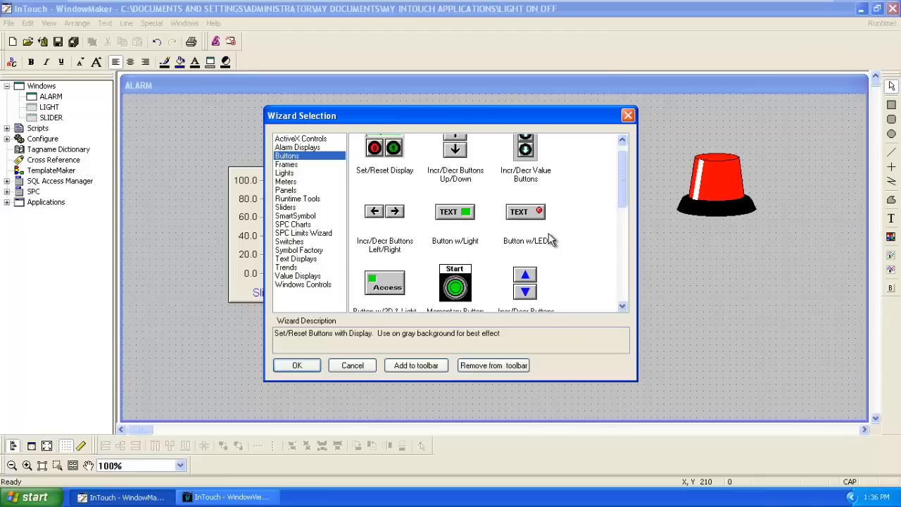
mouse_move(462, 231)
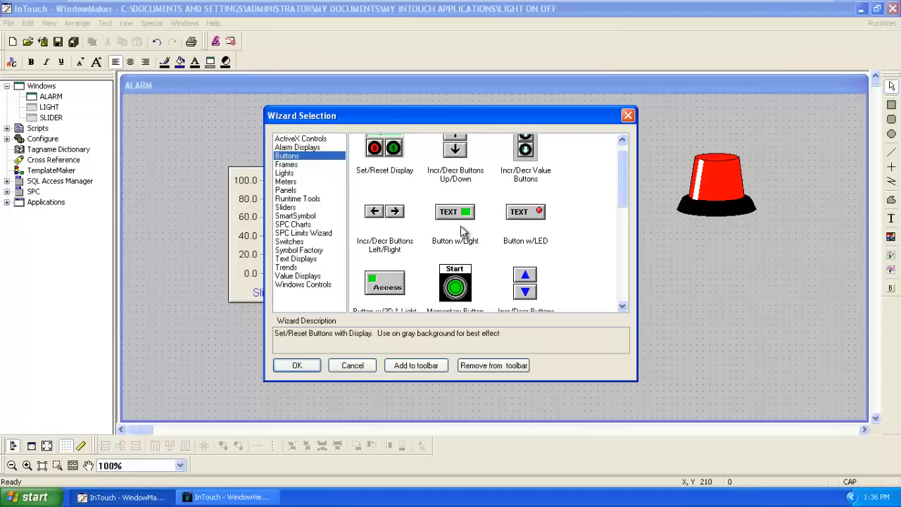
mouse_move(470, 216)
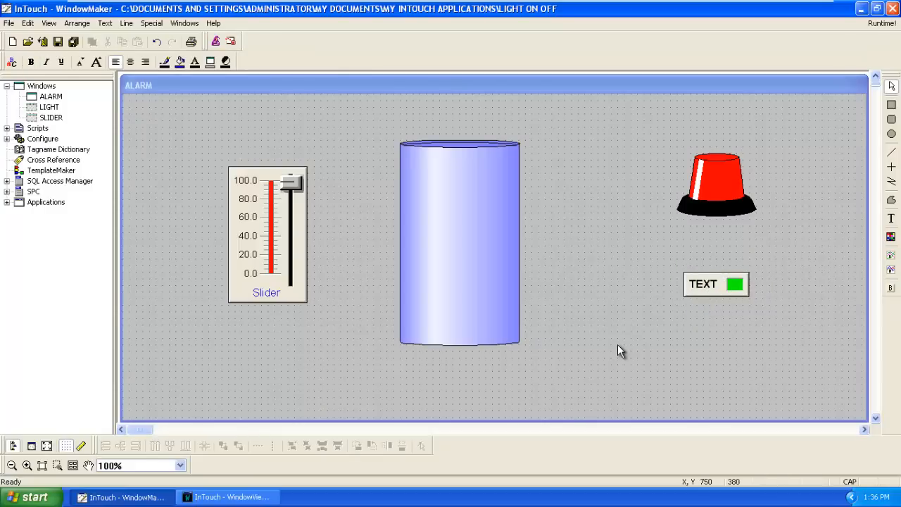
mouse_move(341, 352)
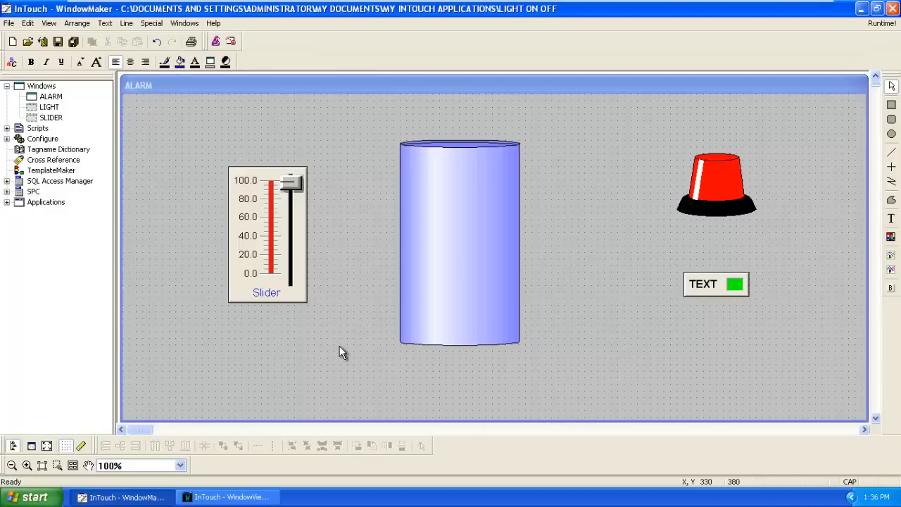
mouse_move(359, 341)
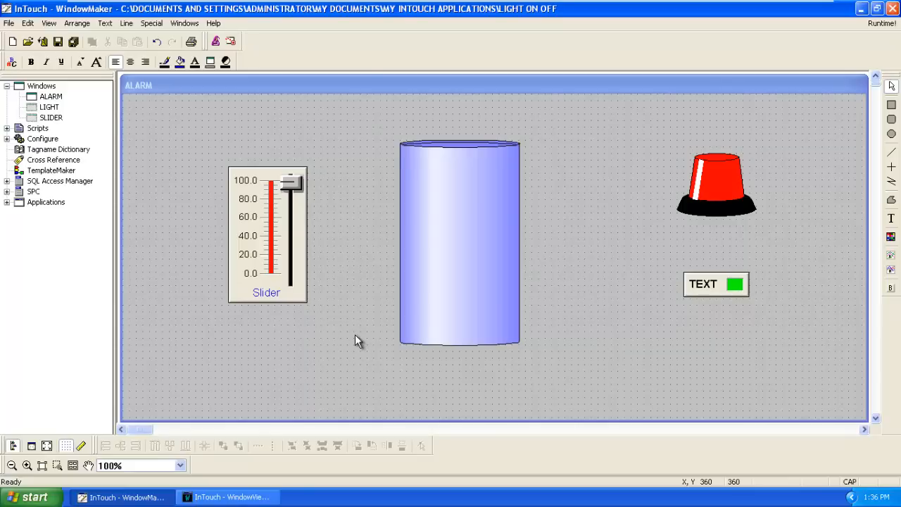
mouse_move(311, 285)
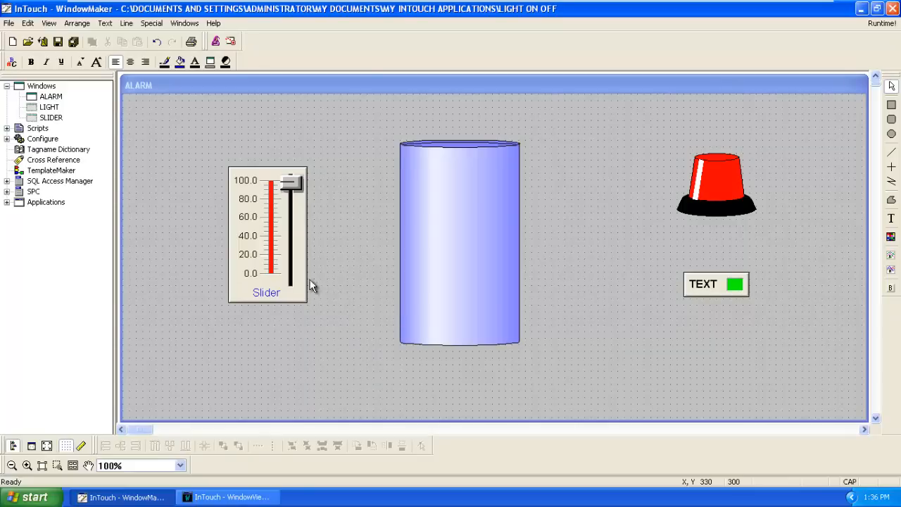
mouse_move(287, 263)
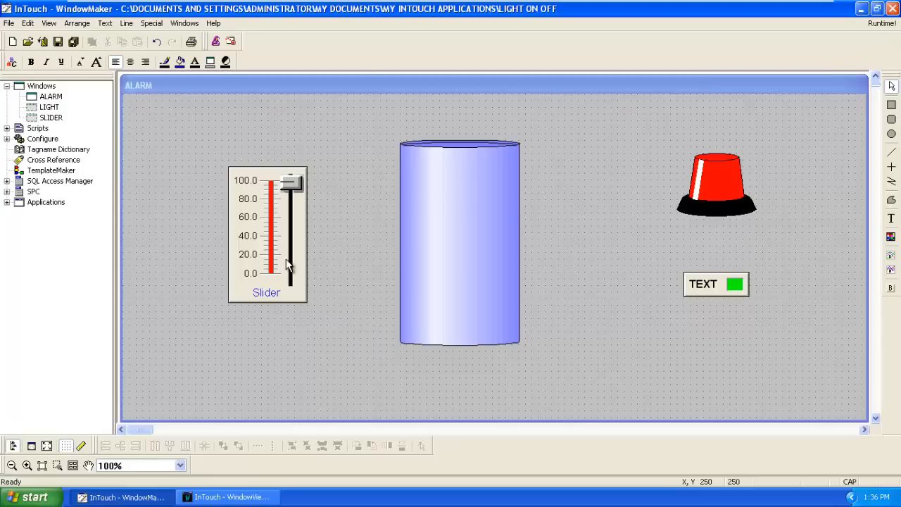
- Give the slider tagname S1 and the label 'TANK LEVEL'
double_click(266, 232)
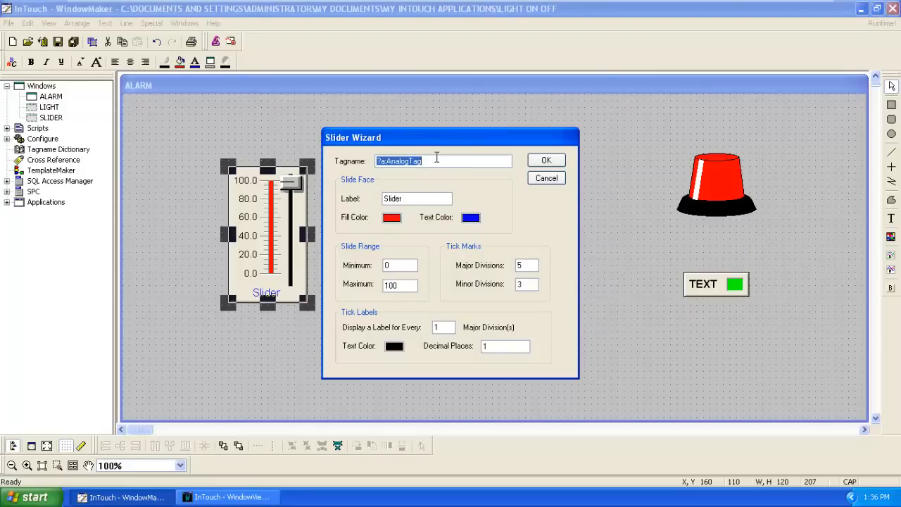
type("S1")
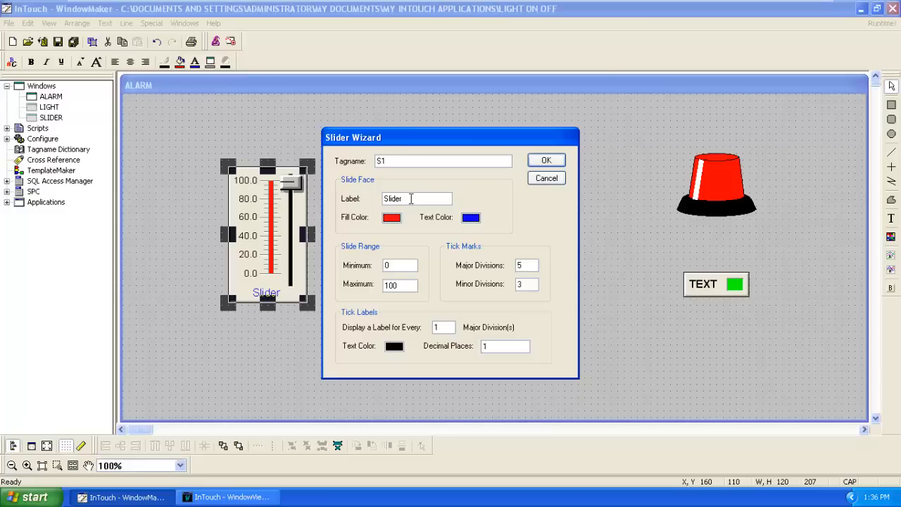
mouse_move(268, 301)
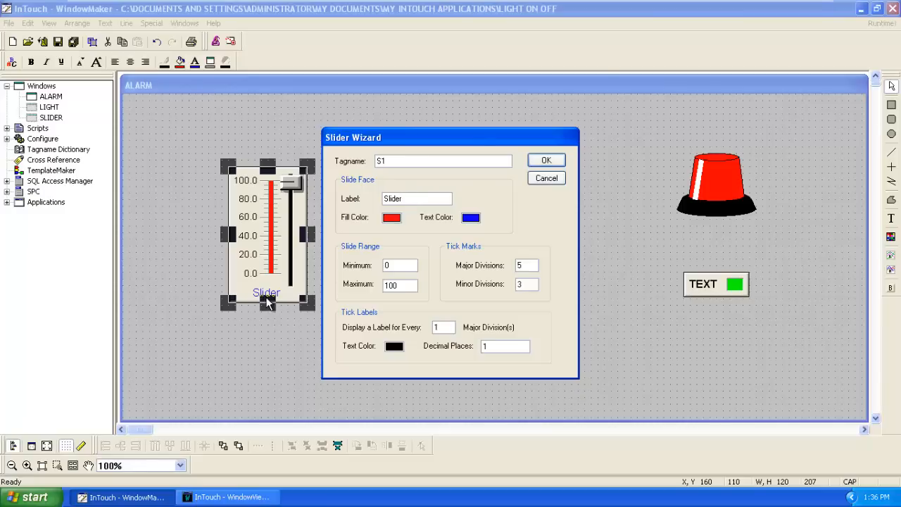
mouse_move(504, 199)
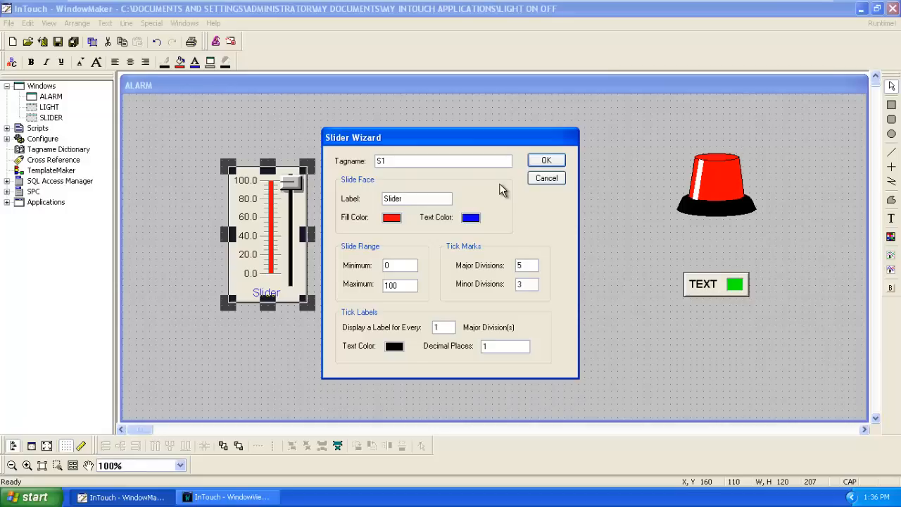
triple_click(416, 197)
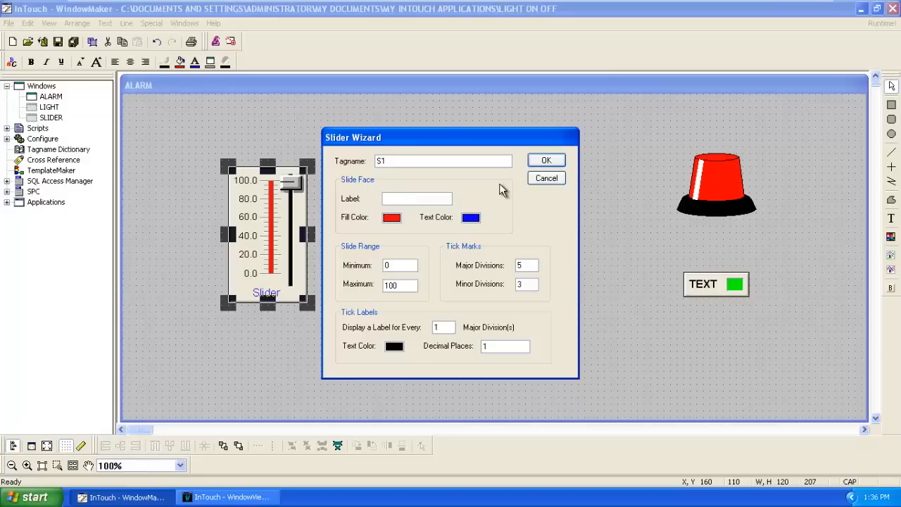
type("TANK")
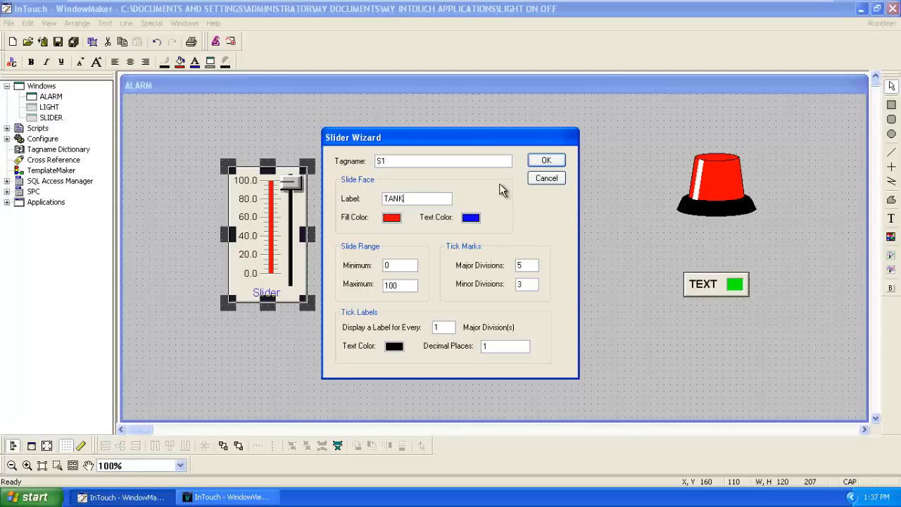
type("LEVE")
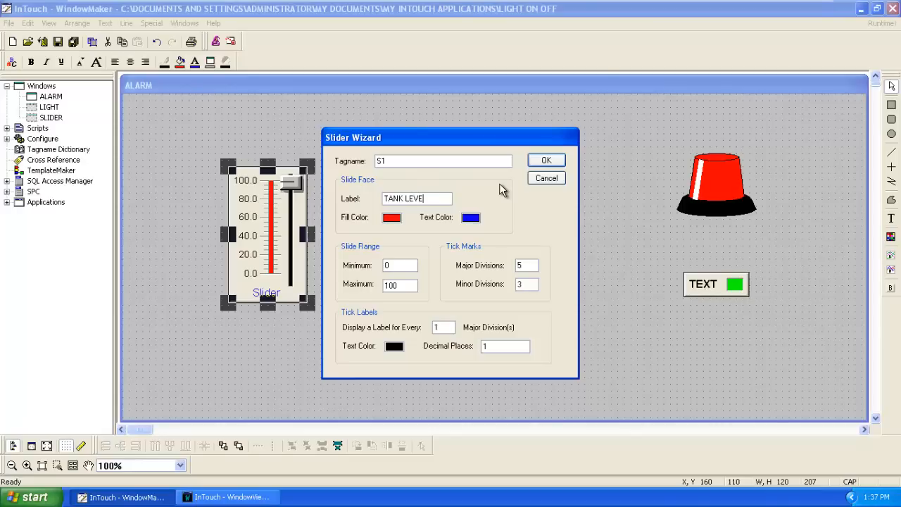
type("L")
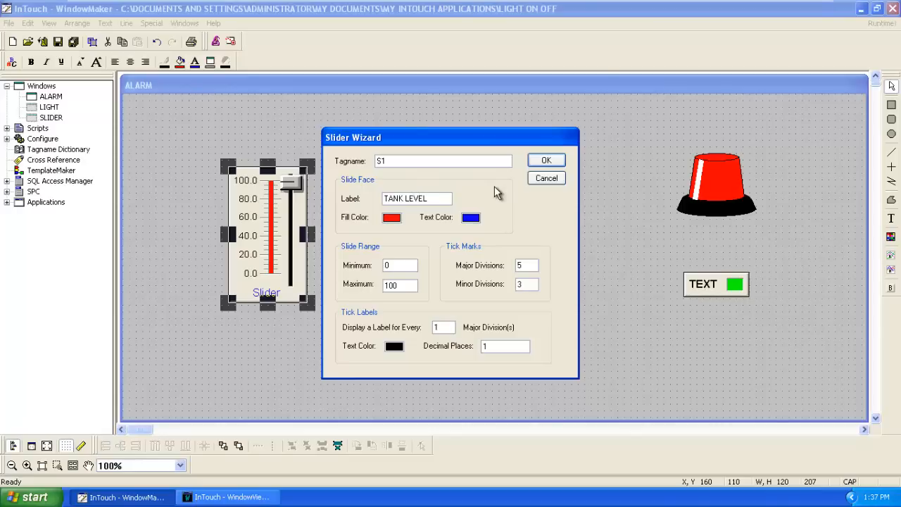
mouse_move(401, 282)
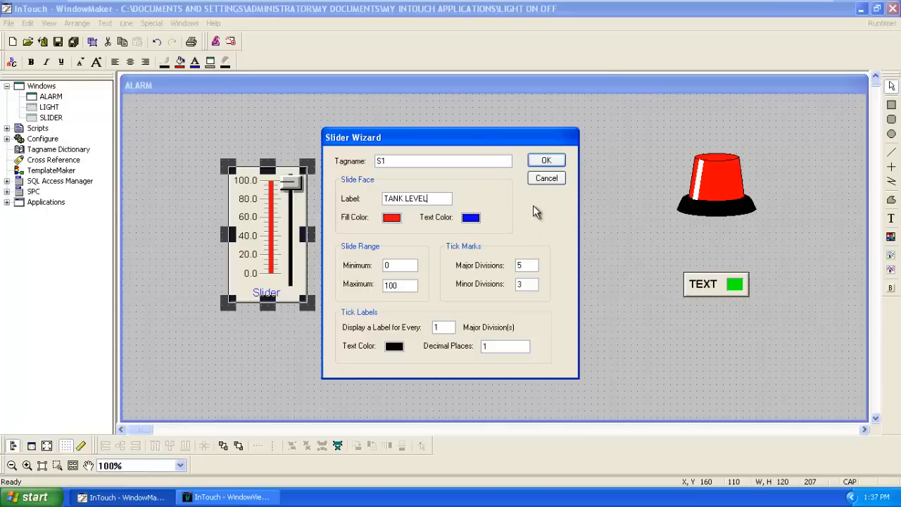
left_click(545, 160)
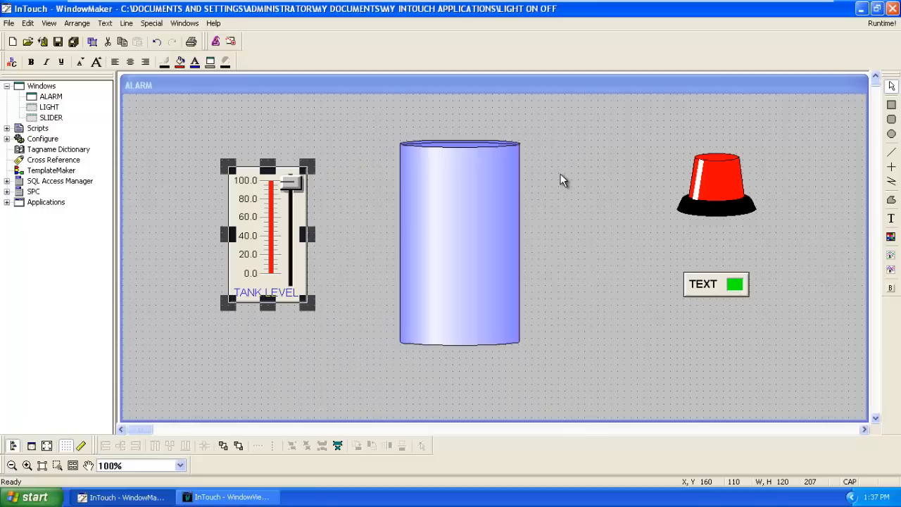
left_click(529, 245)
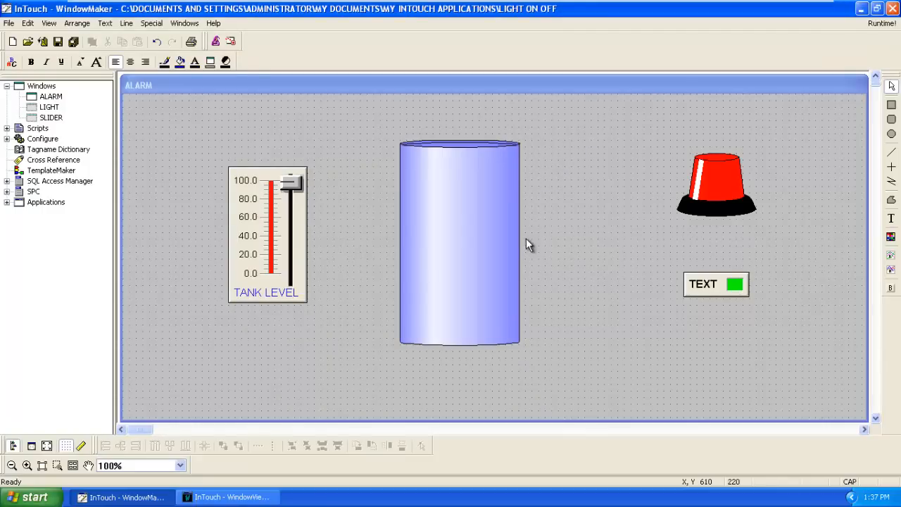
mouse_move(485, 213)
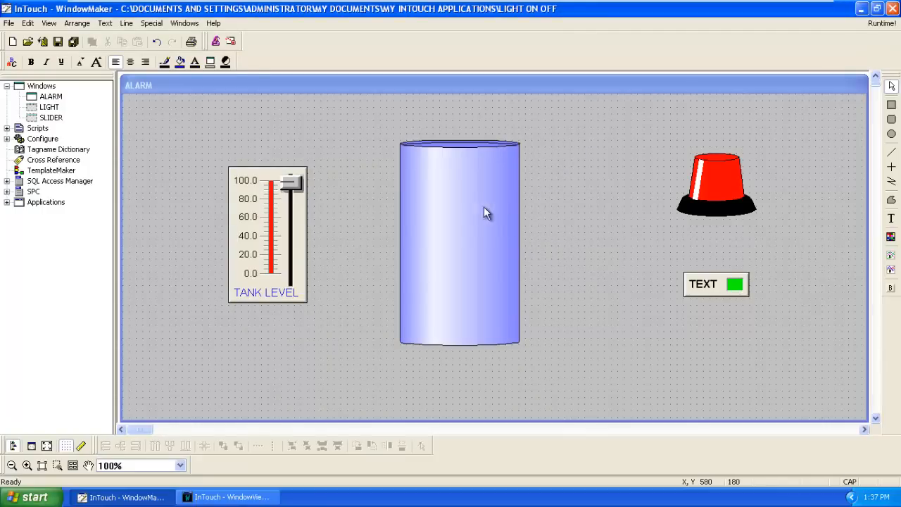
mouse_move(457, 238)
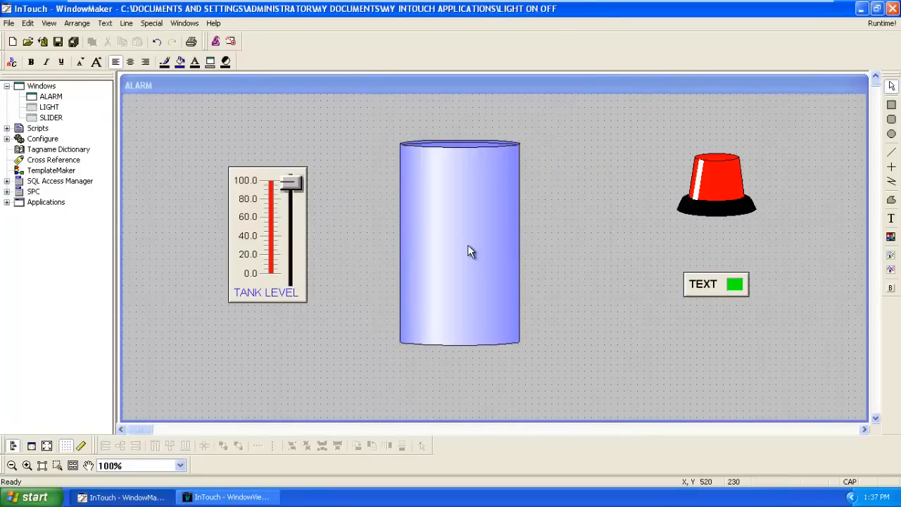
double_click(459, 240)
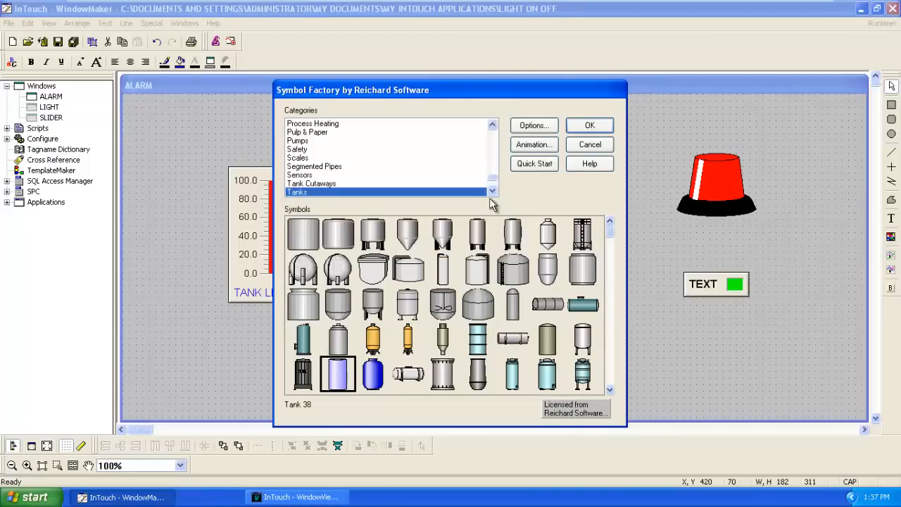
left_click(589, 124)
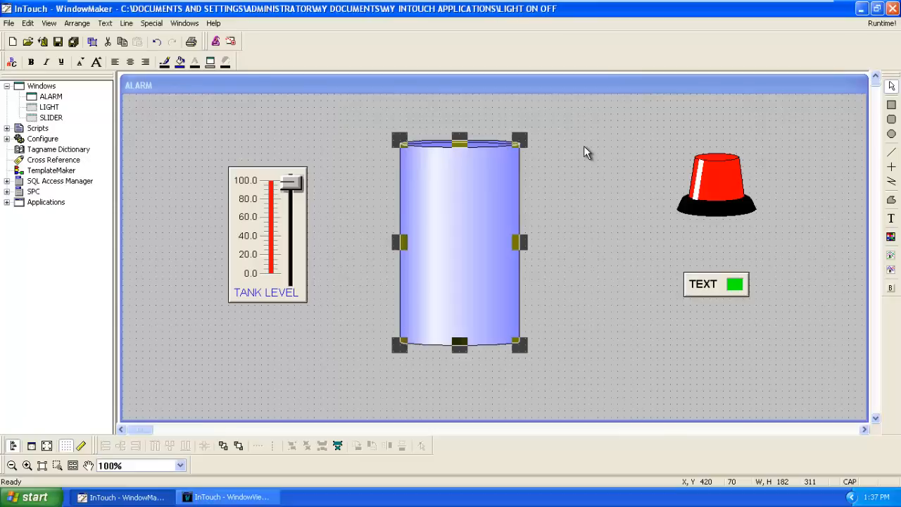
mouse_move(593, 230)
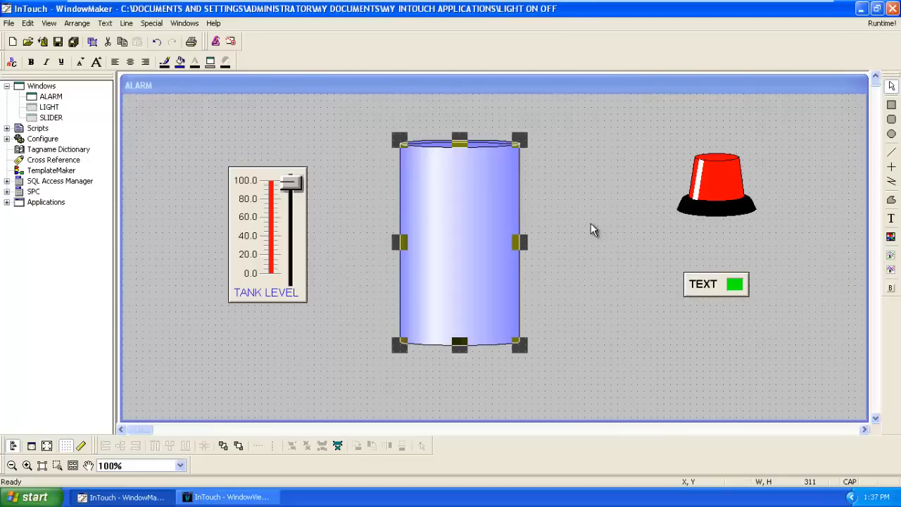
mouse_move(366, 398)
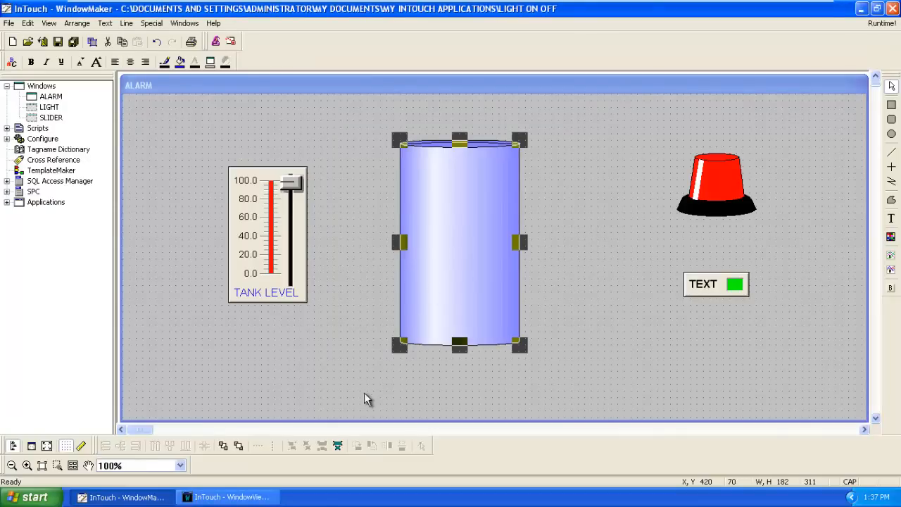
mouse_move(337, 445)
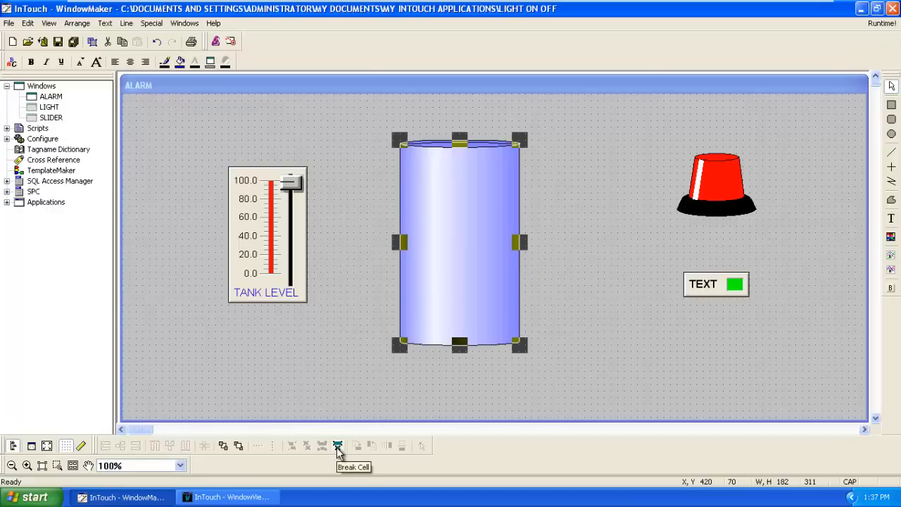
- Add a vertical percent fill on S1 to the tank, with an olive background
left_click(337, 445)
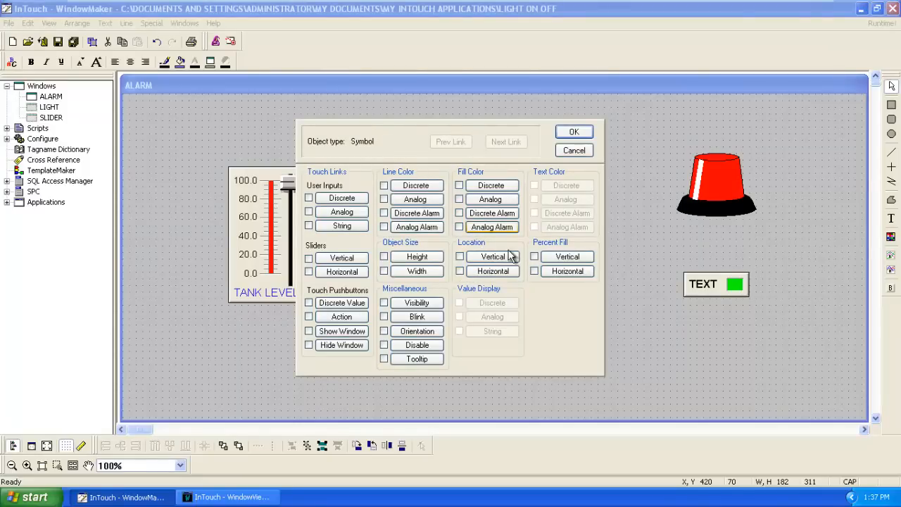
left_click(534, 256)
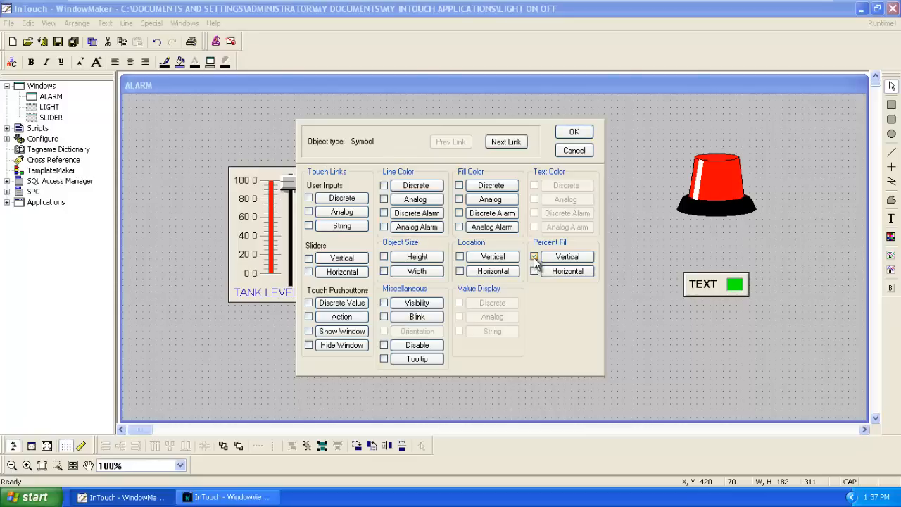
left_click(534, 256)
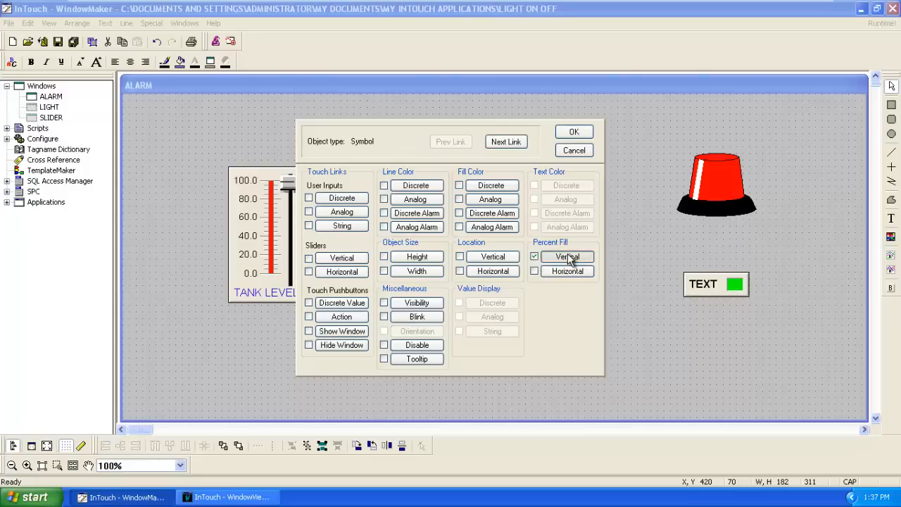
left_click(566, 256)
type("S1")
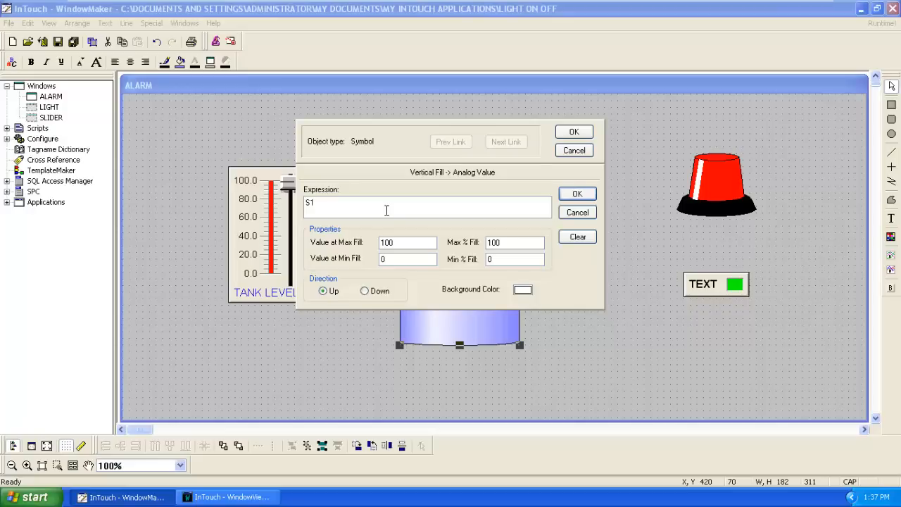
mouse_move(535, 297)
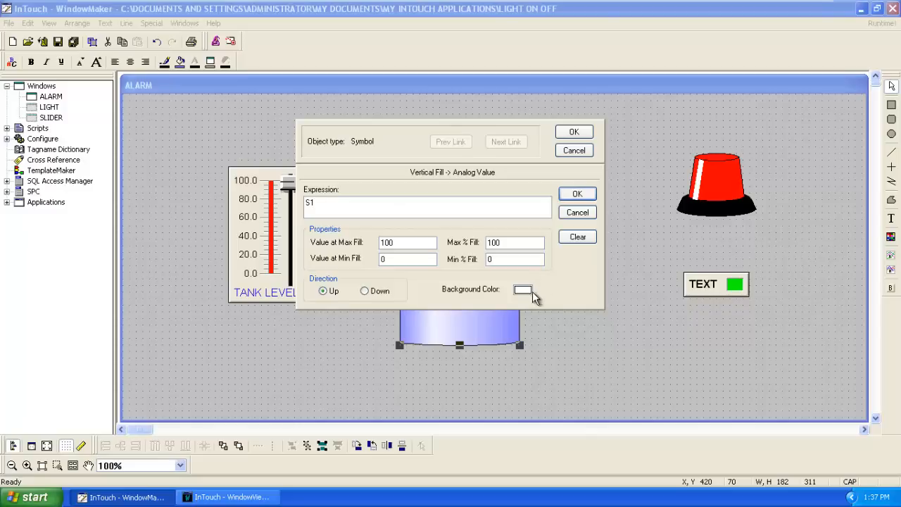
mouse_move(529, 294)
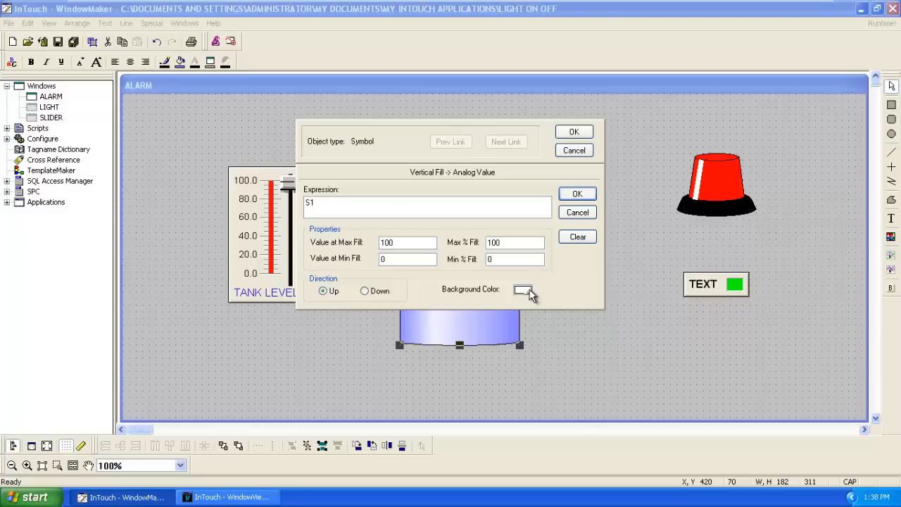
left_click(523, 289)
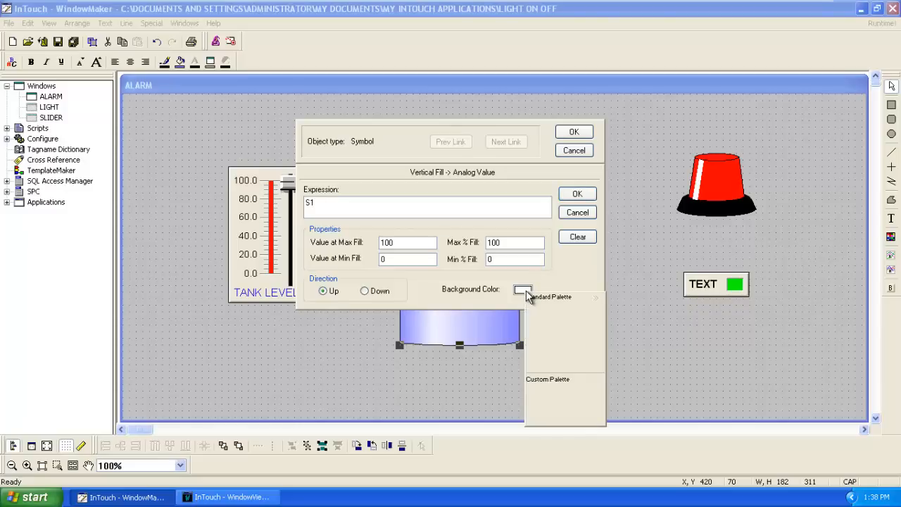
left_click(523, 289)
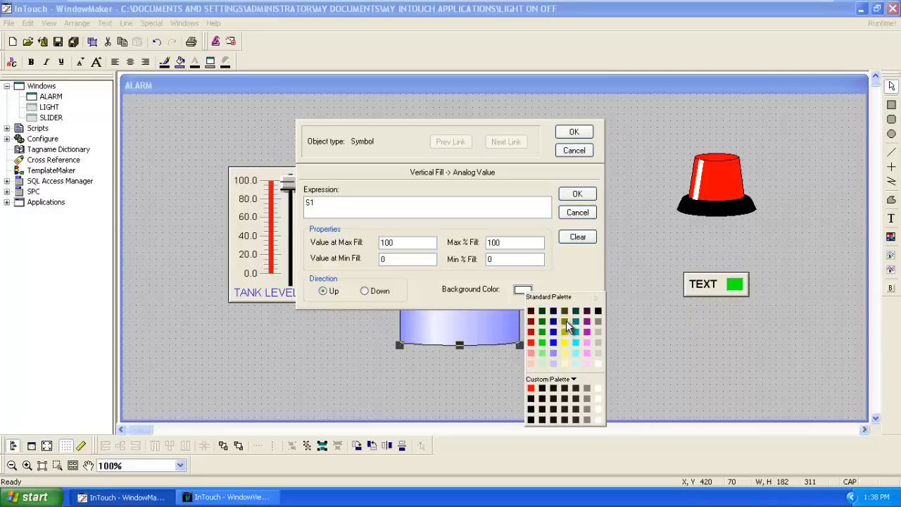
left_click(565, 321)
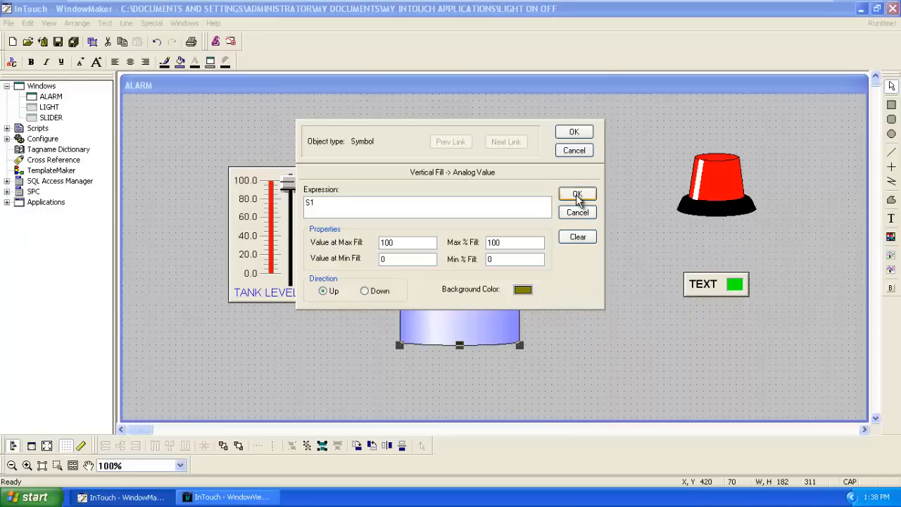
left_click(574, 193)
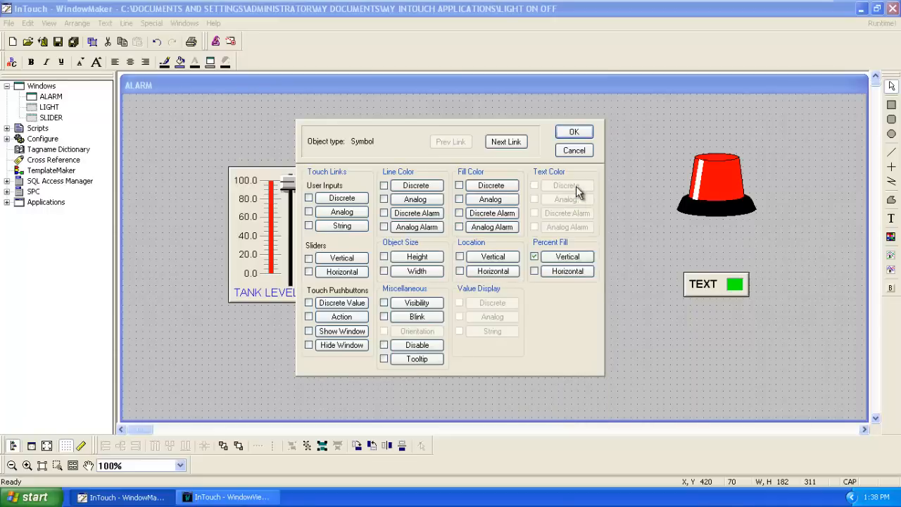
left_click(573, 132)
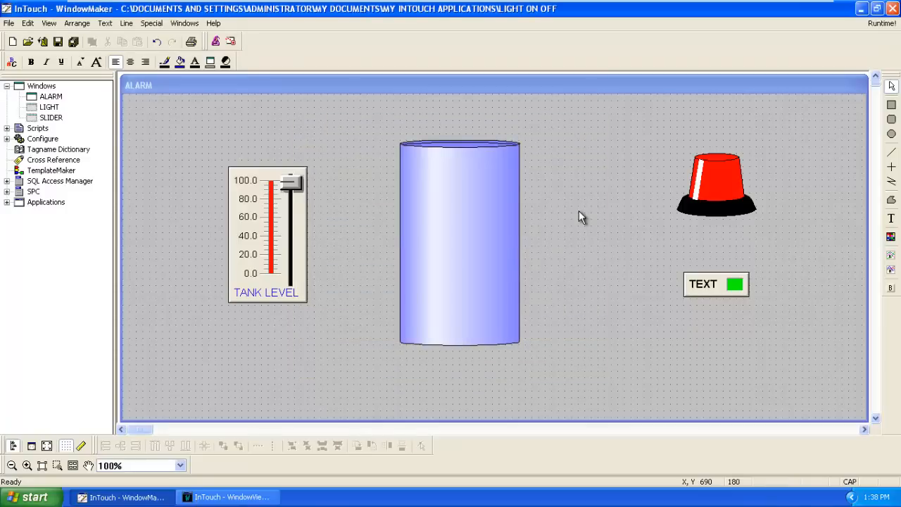
mouse_move(725, 201)
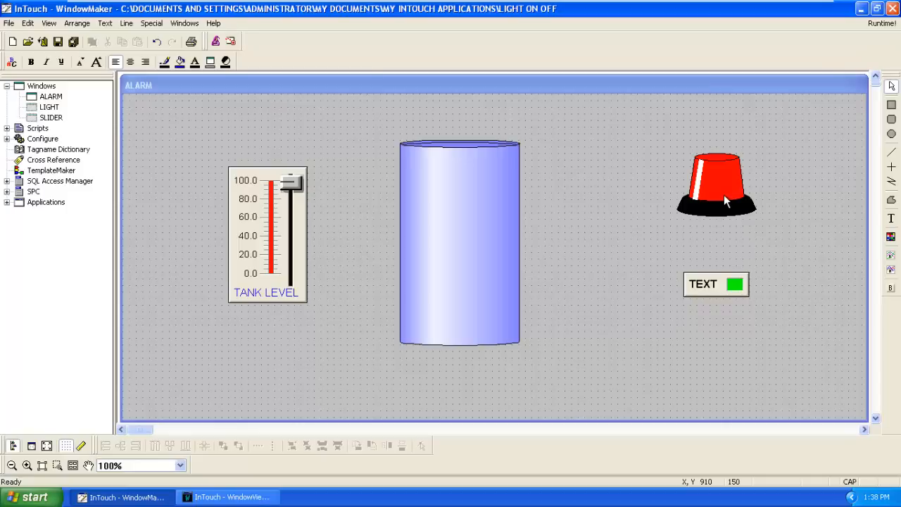
- Link the siren light to expression L1 with Enable Blink unchecked
double_click(716, 183)
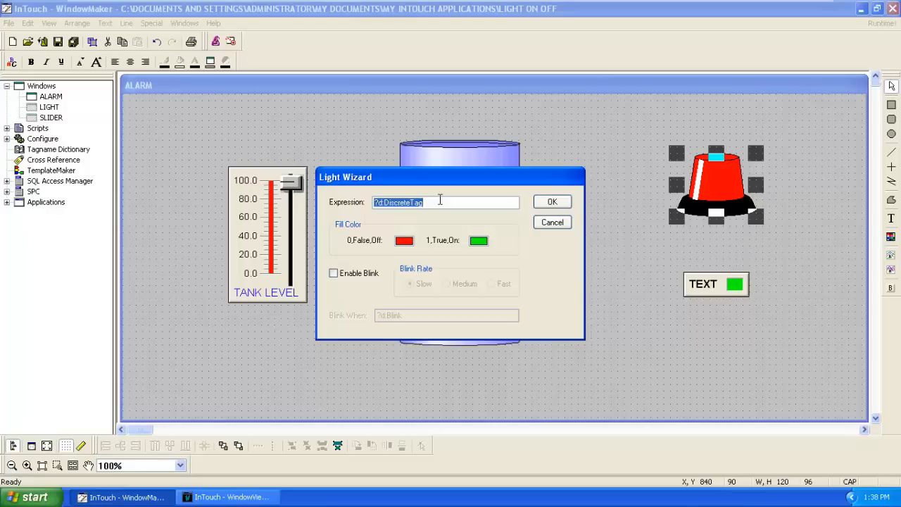
type("L1")
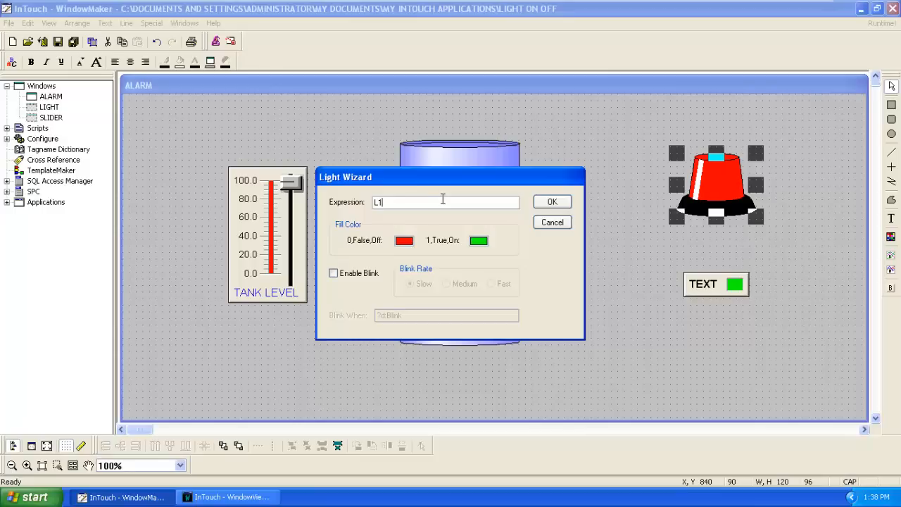
mouse_move(429, 220)
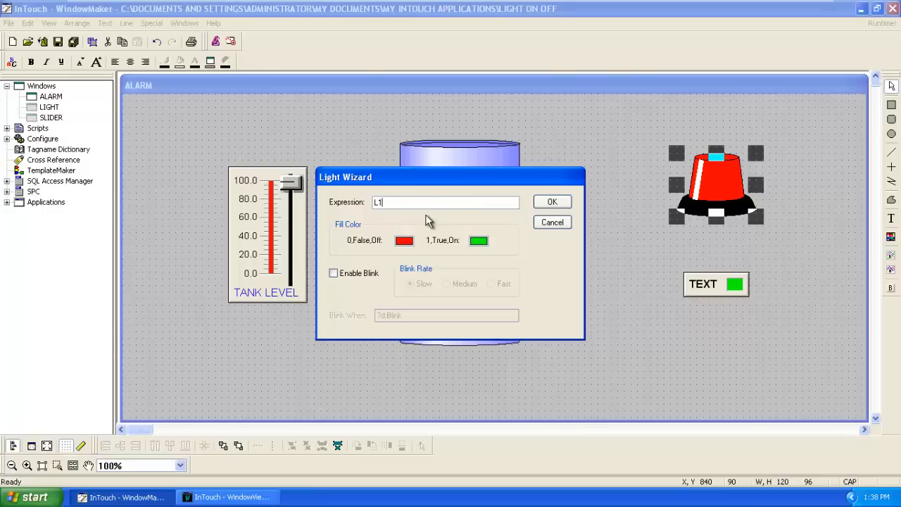
mouse_move(335, 283)
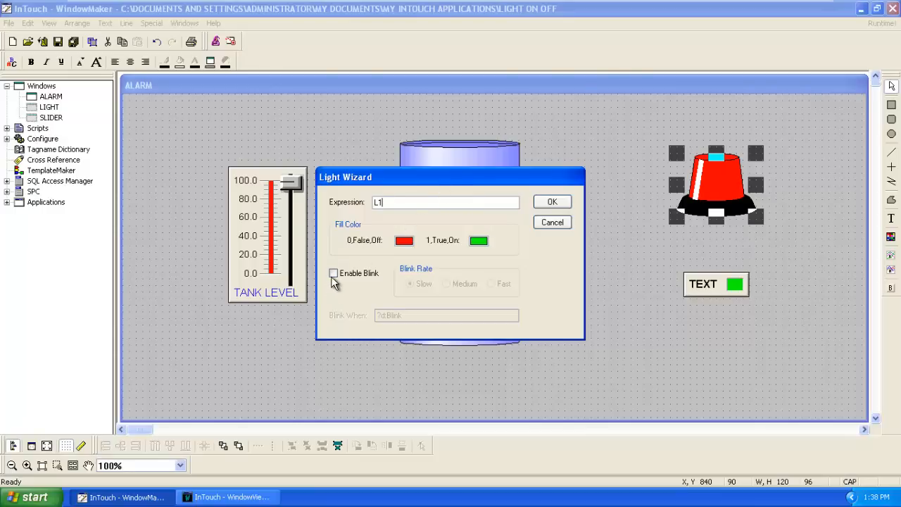
left_click(334, 273)
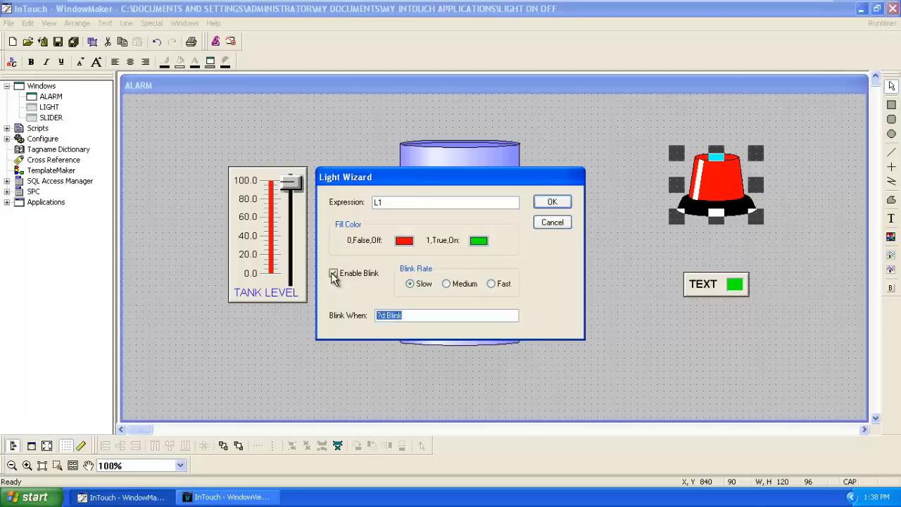
left_click(333, 273)
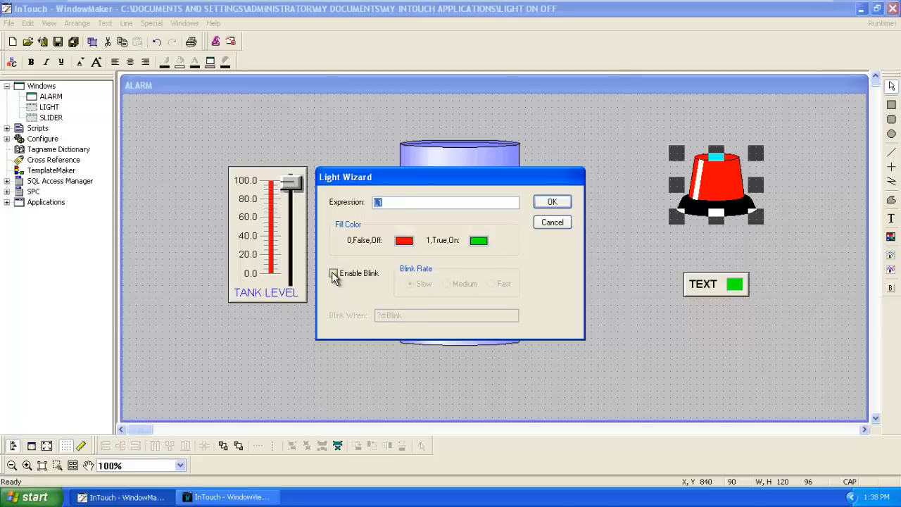
left_click(333, 273)
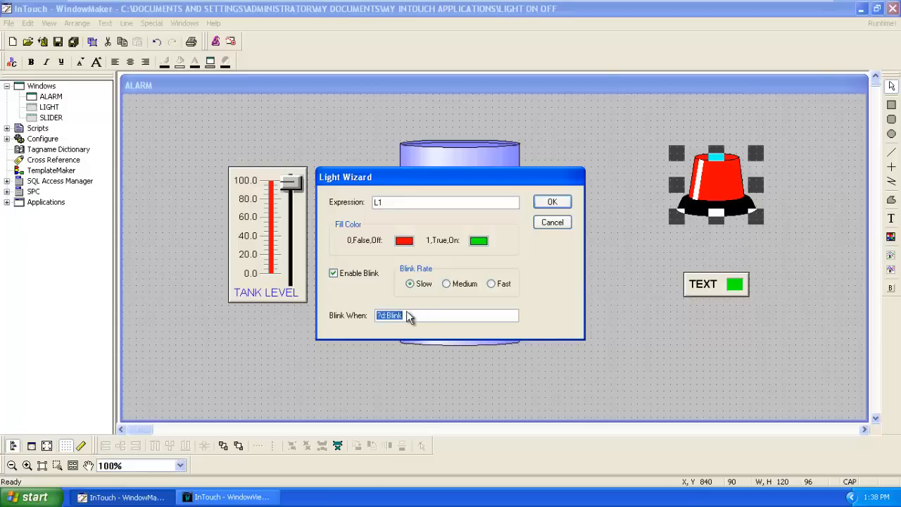
mouse_move(435, 285)
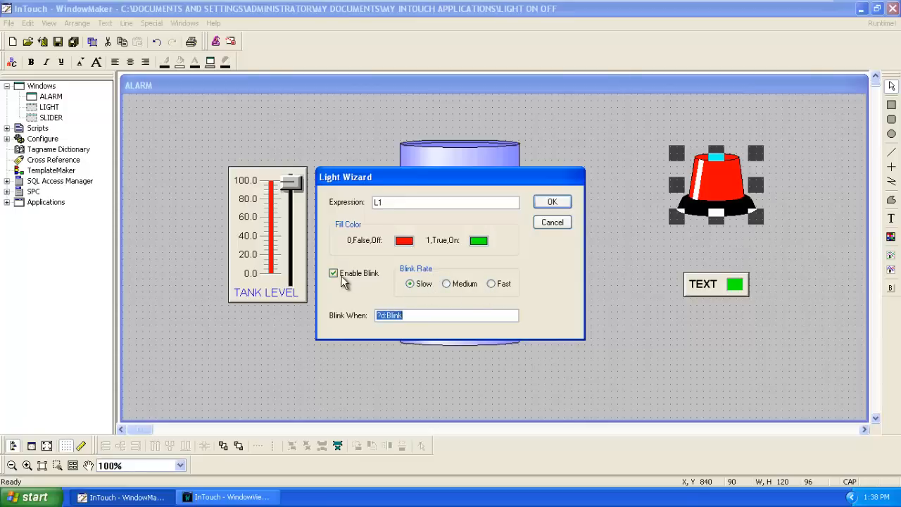
mouse_move(370, 298)
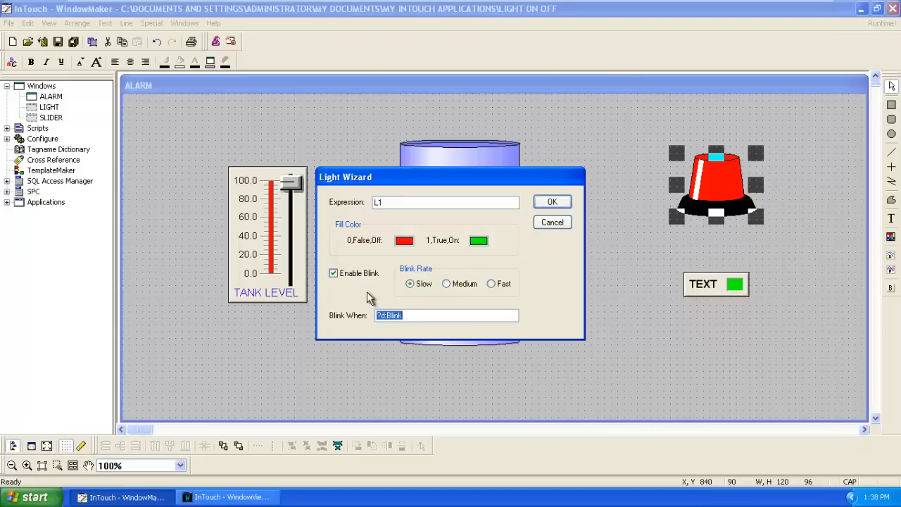
left_click(332, 273)
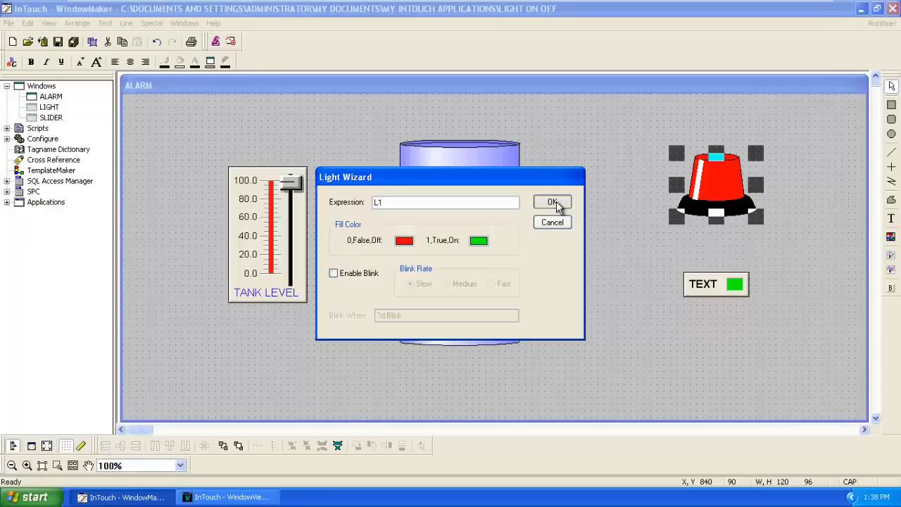
left_click(552, 202)
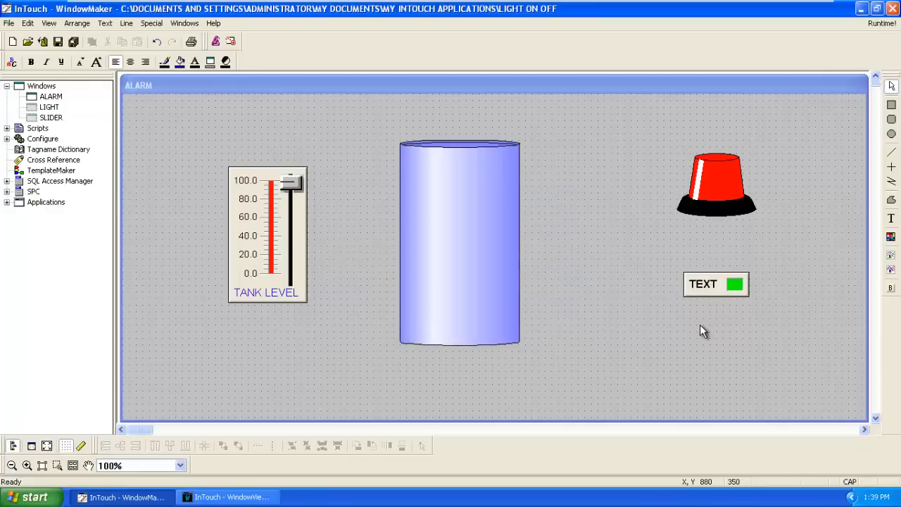
mouse_move(717, 295)
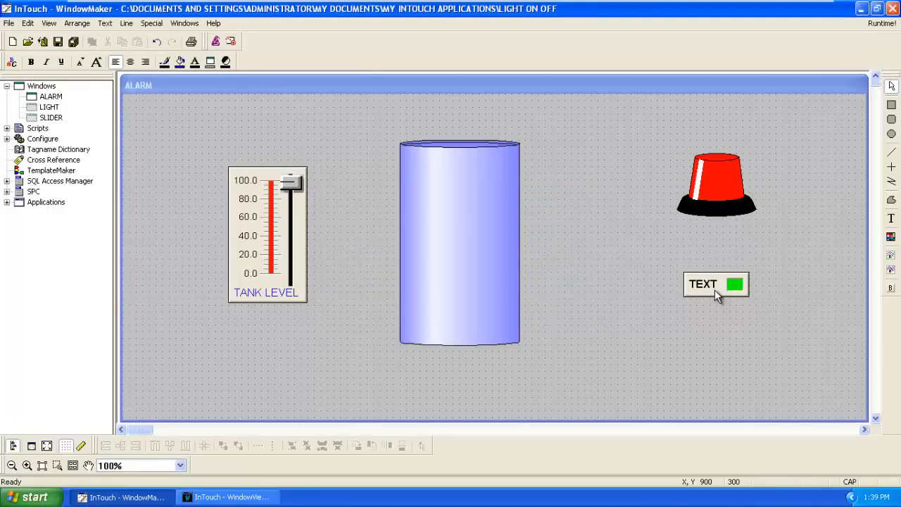
- Open the Color Command Pushbutton Wizard for the TEXT button
double_click(716, 284)
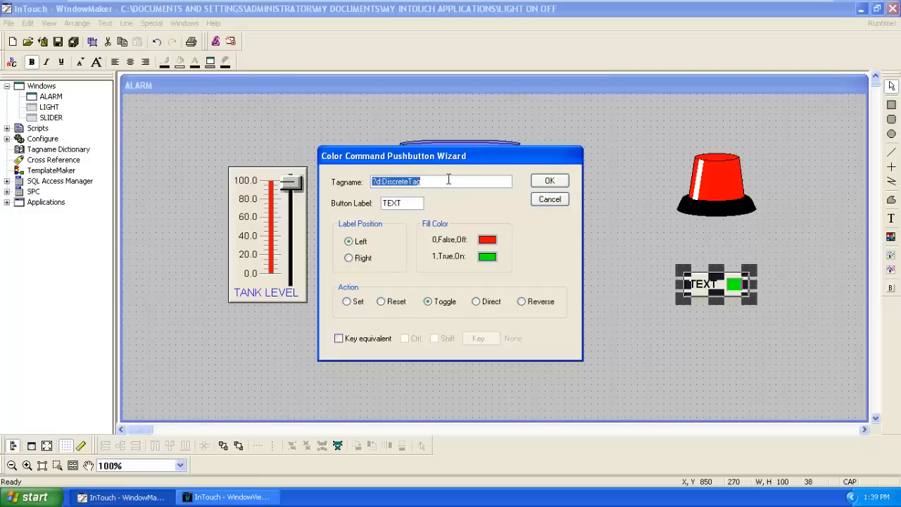
- Set the pushbutton wizard to tag R1, label RESET, with the Direct action
key("Delete")
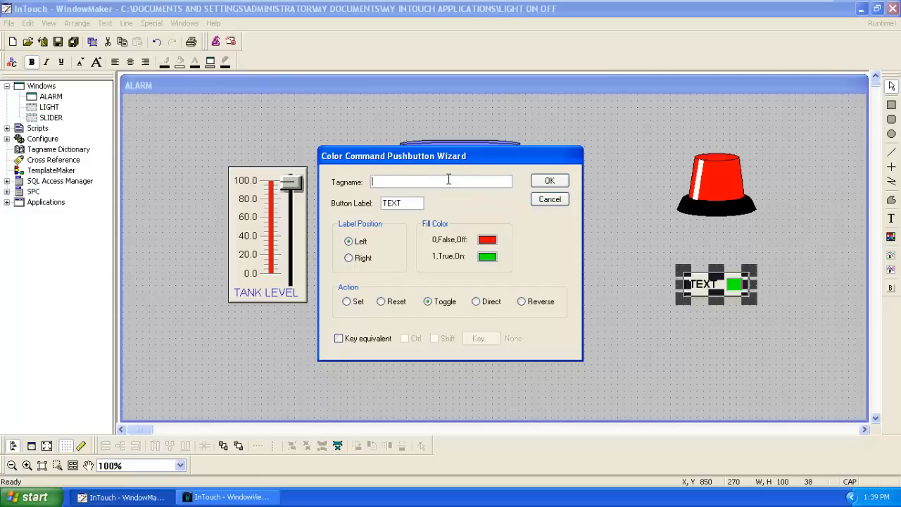
type("R1")
left_click(401, 203)
type("RES")
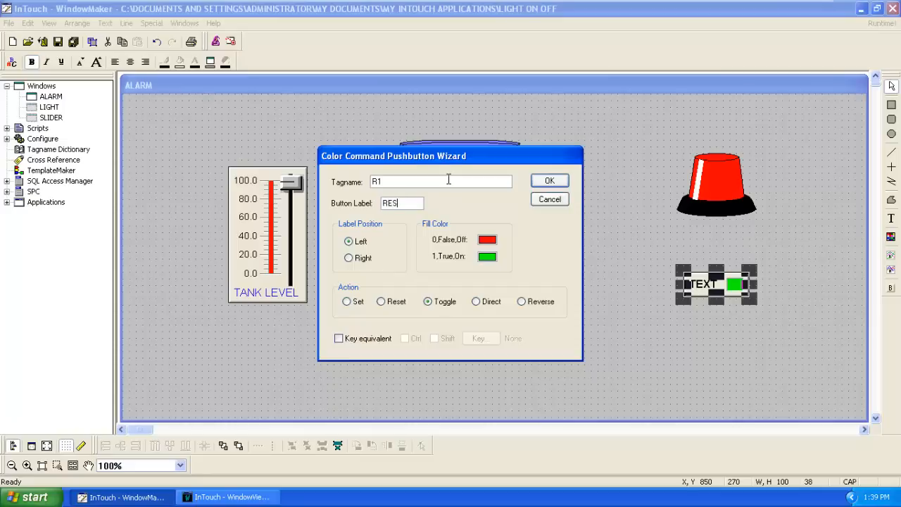
type("ET")
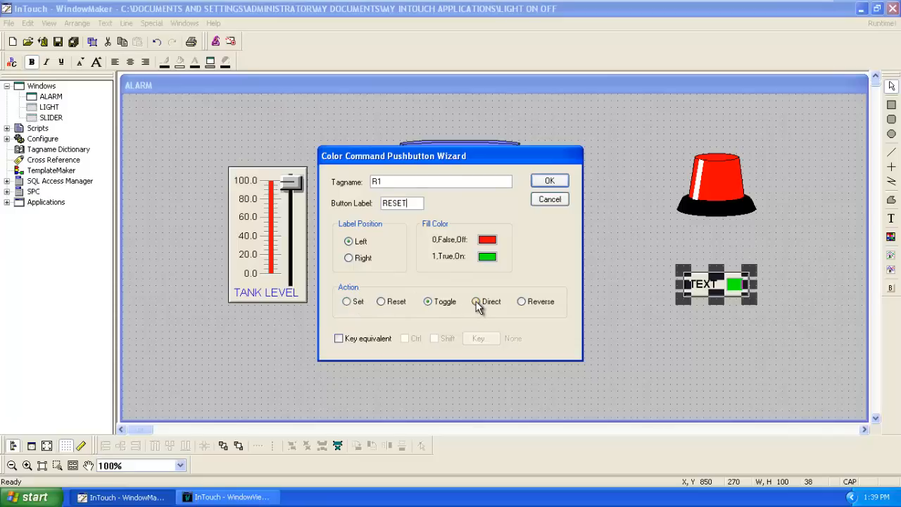
left_click(476, 302)
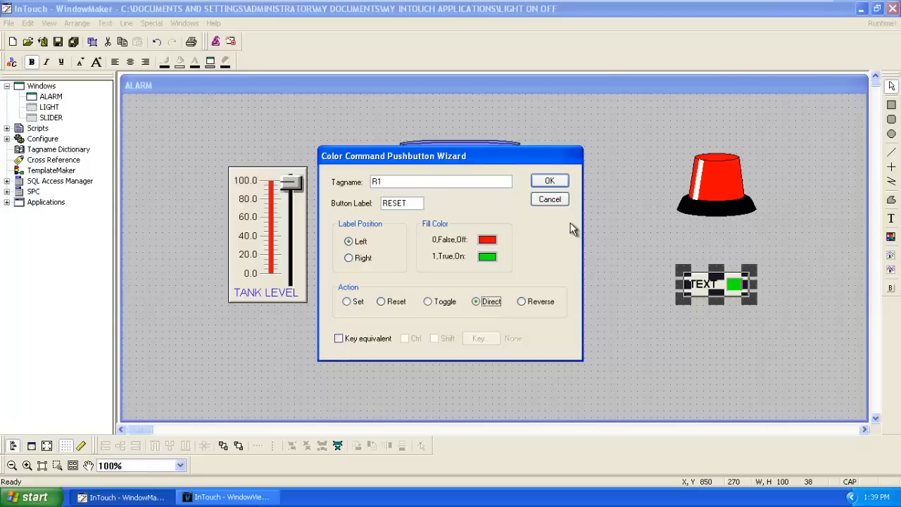
mouse_move(549, 199)
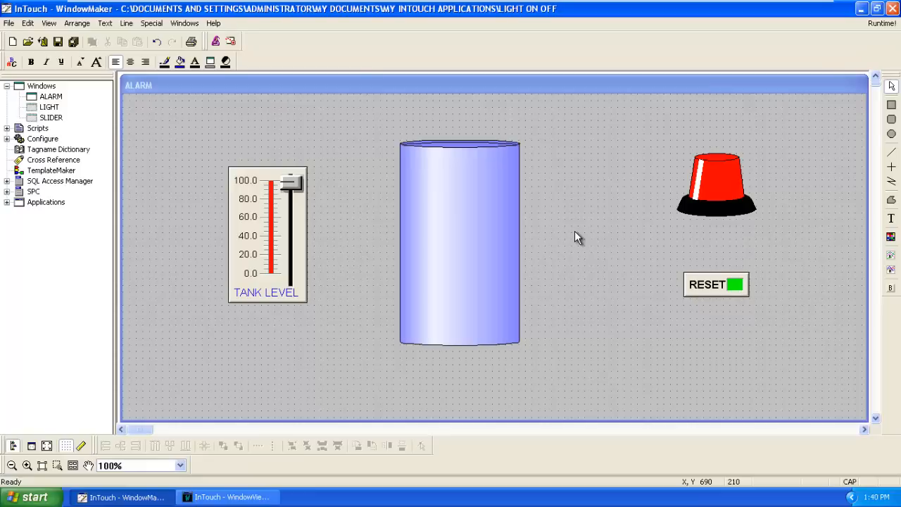
mouse_move(576, 236)
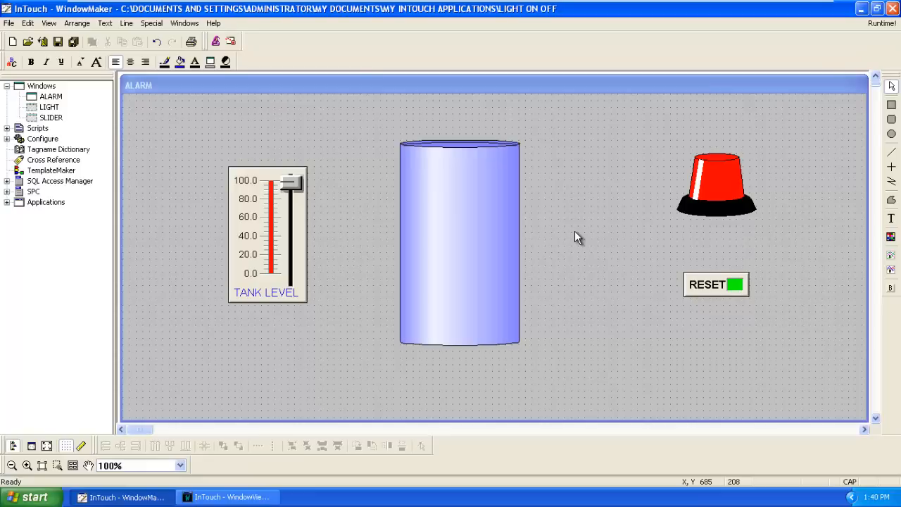
- Open Window Scripts for the ALARM window from the canvas context menu
right_click(577, 237)
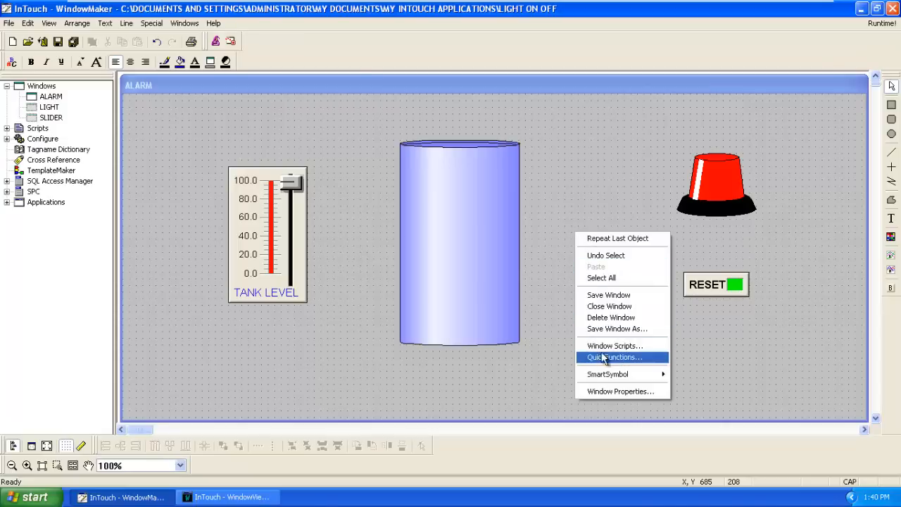
left_click(614, 345)
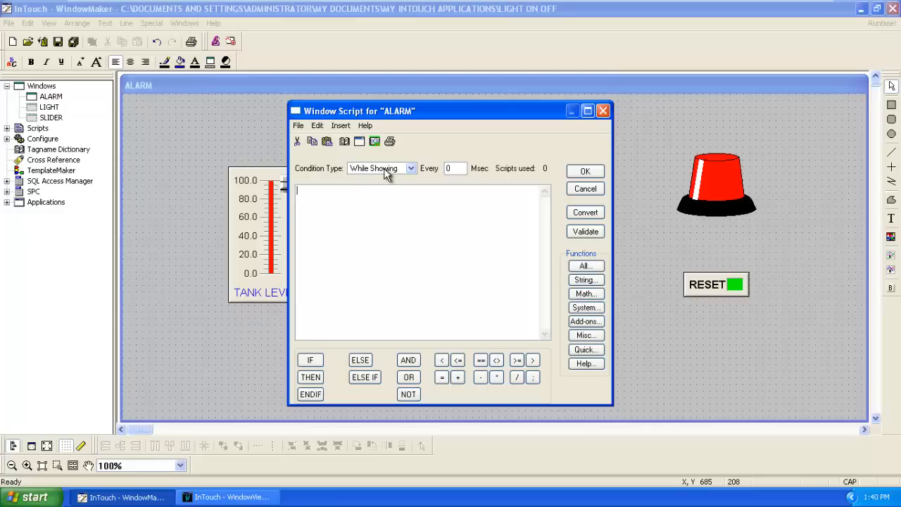
- Set the ALARM window script condition to On Show and enter L1 = 0
left_click(410, 168)
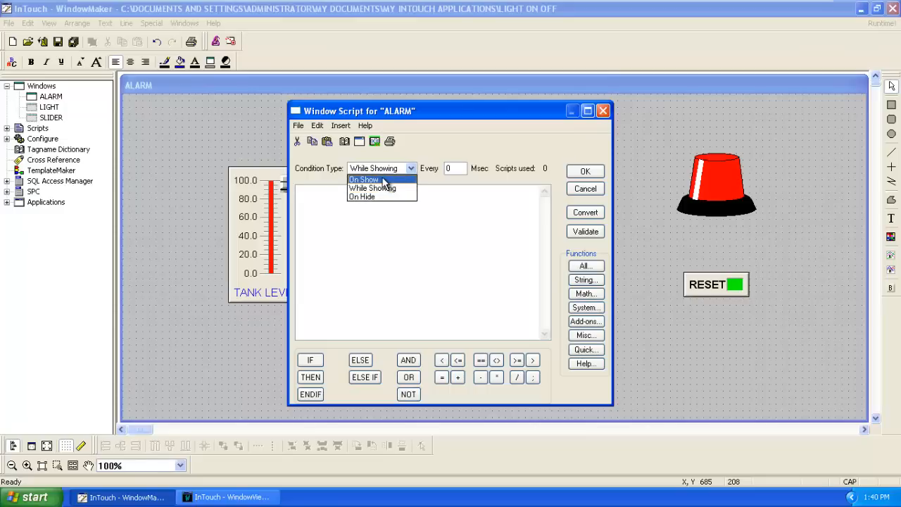
mouse_move(384, 184)
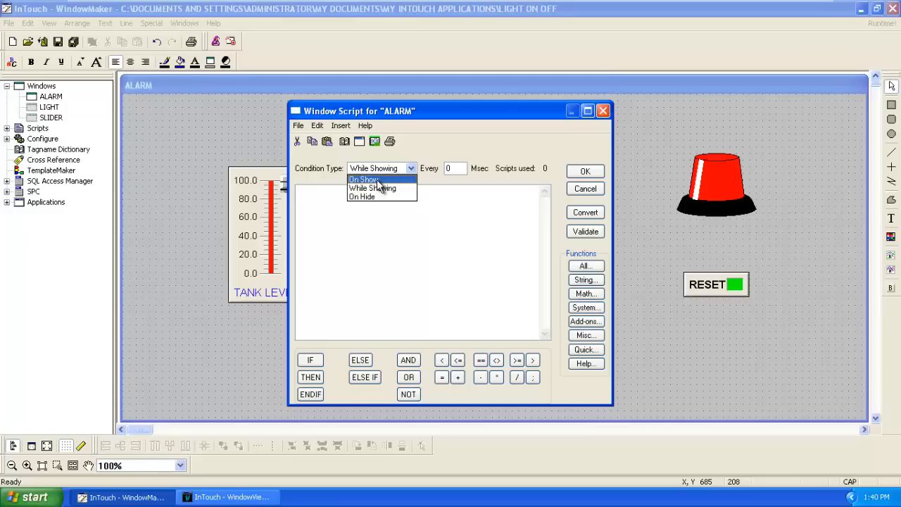
left_click(364, 179)
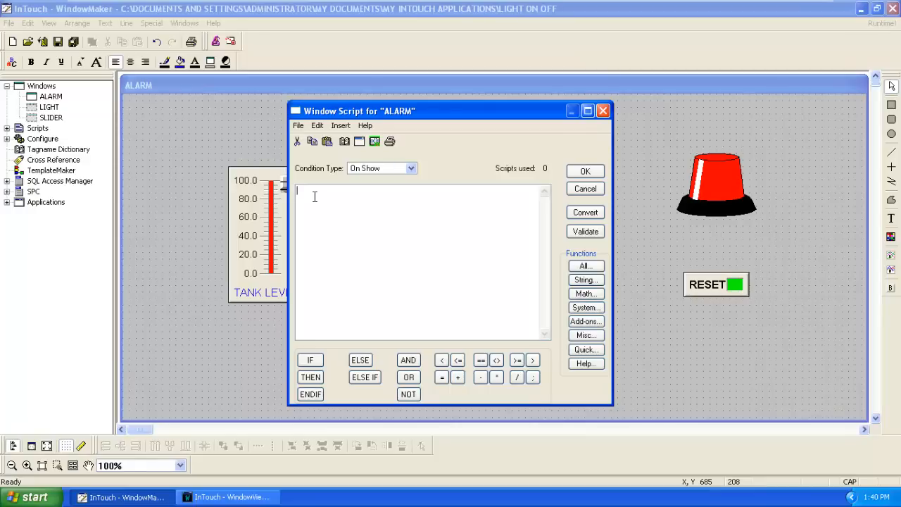
type("L1 =")
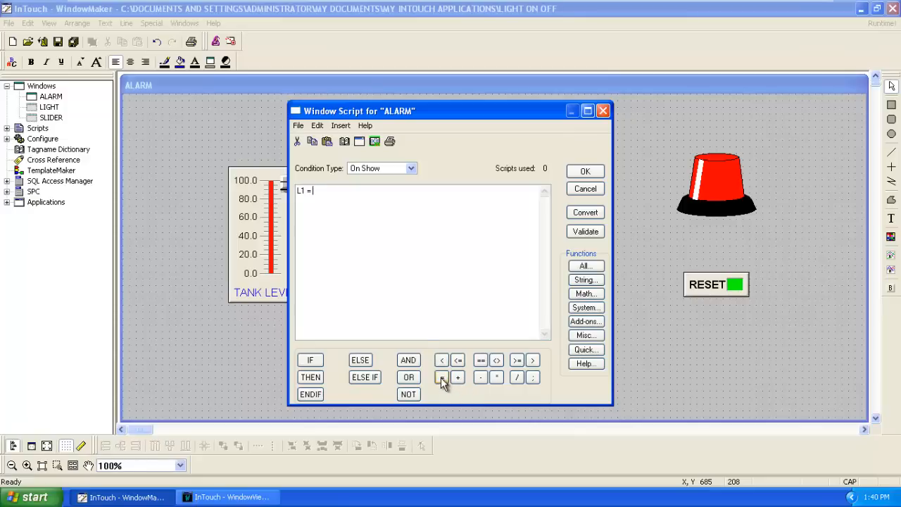
type("0")
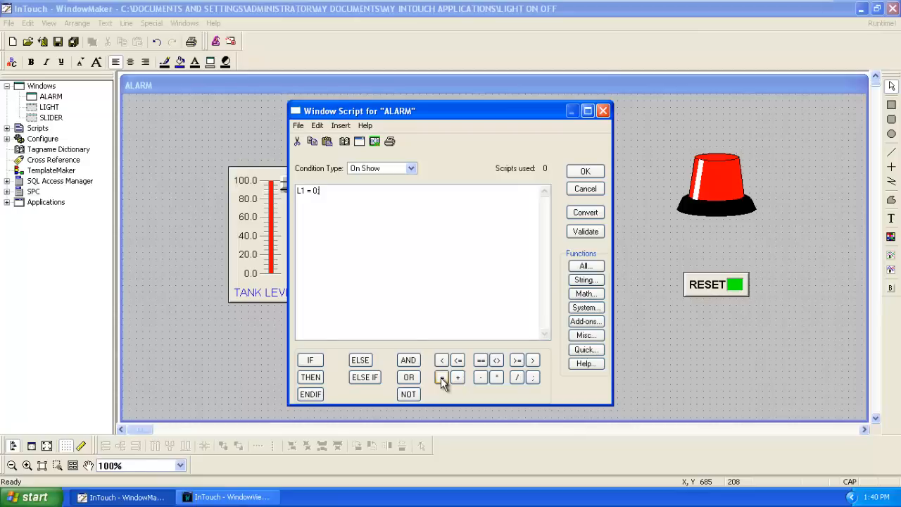
mouse_move(399, 174)
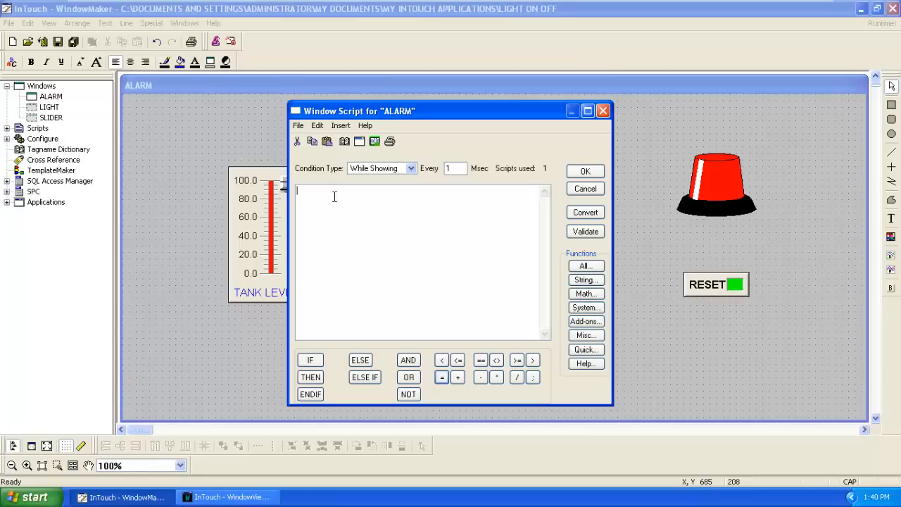
- Write the condition IF S1 >= 60 in the window script
left_click(310, 360)
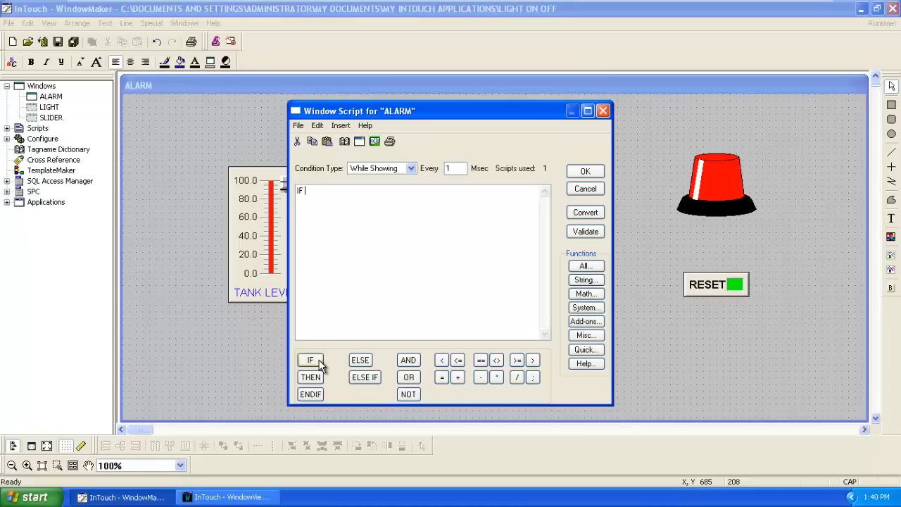
mouse_move(416, 306)
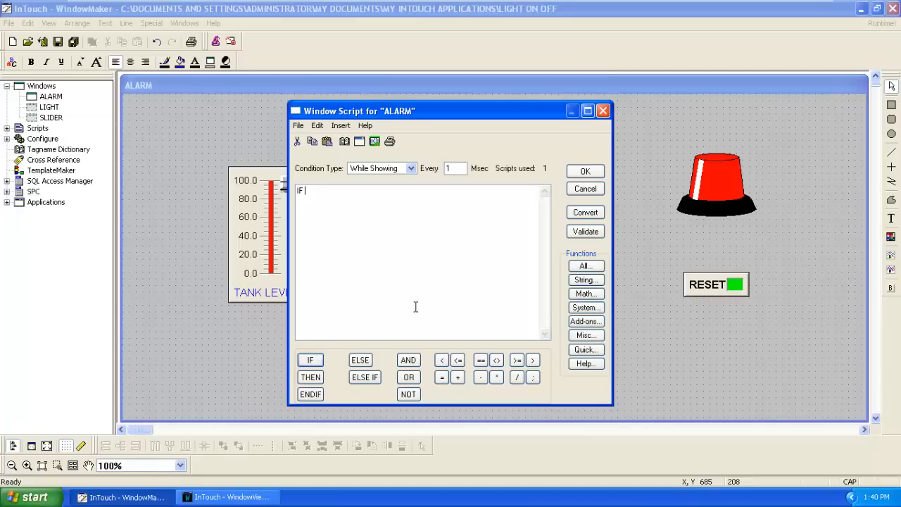
type("S")
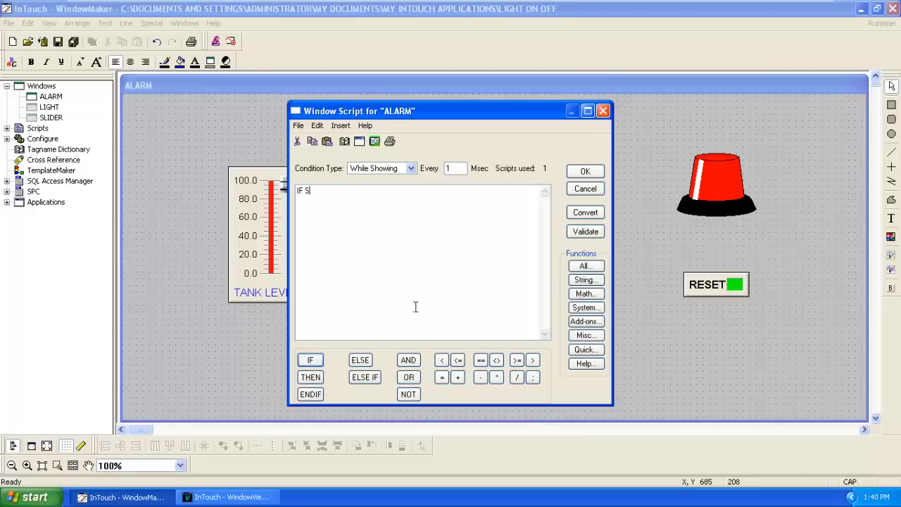
type("1")
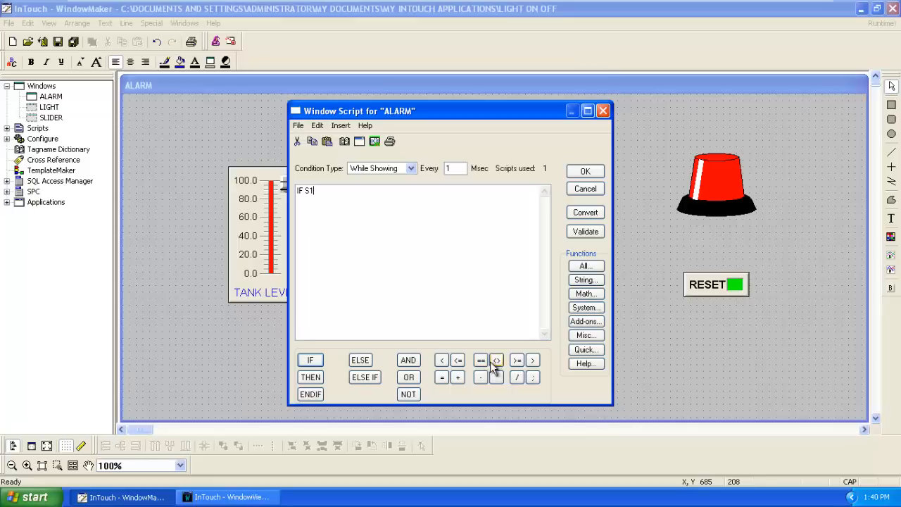
left_click(515, 359)
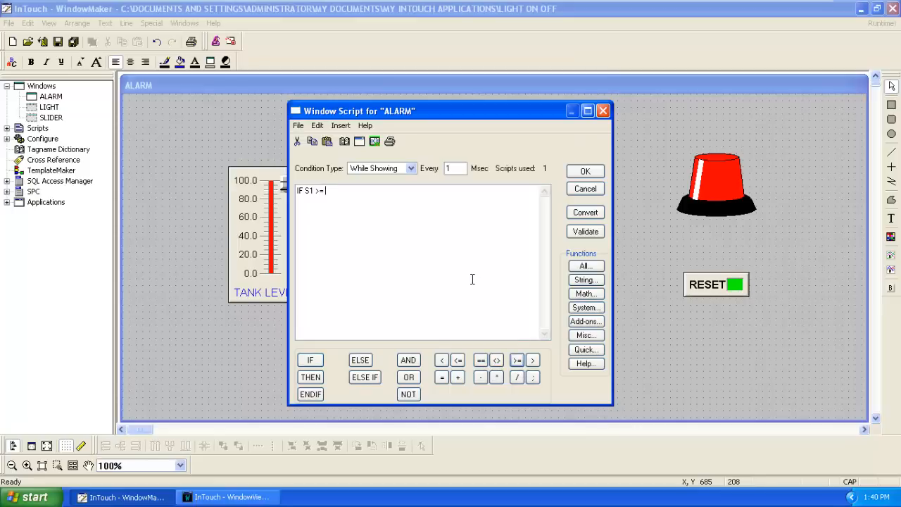
type("60")
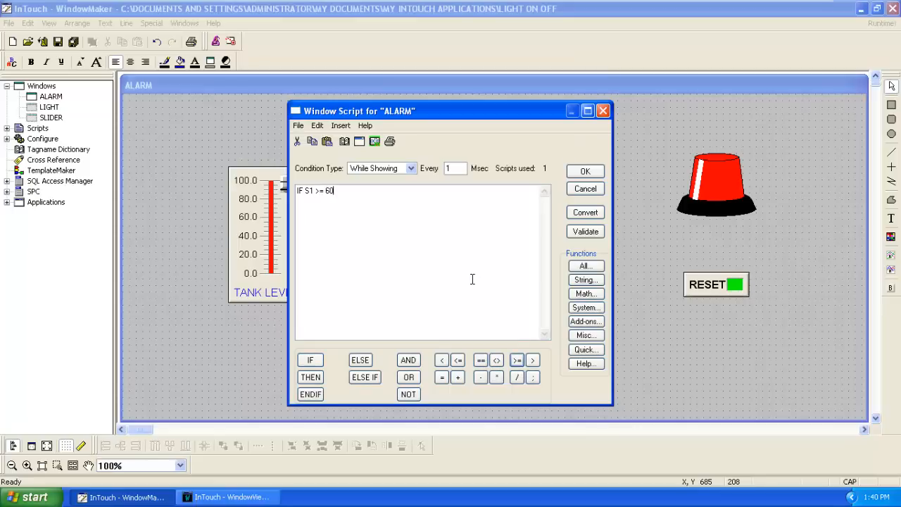
- Complete the block with THEN L1 = 1; ENDIF; and begin a new IF line
left_click(311, 377)
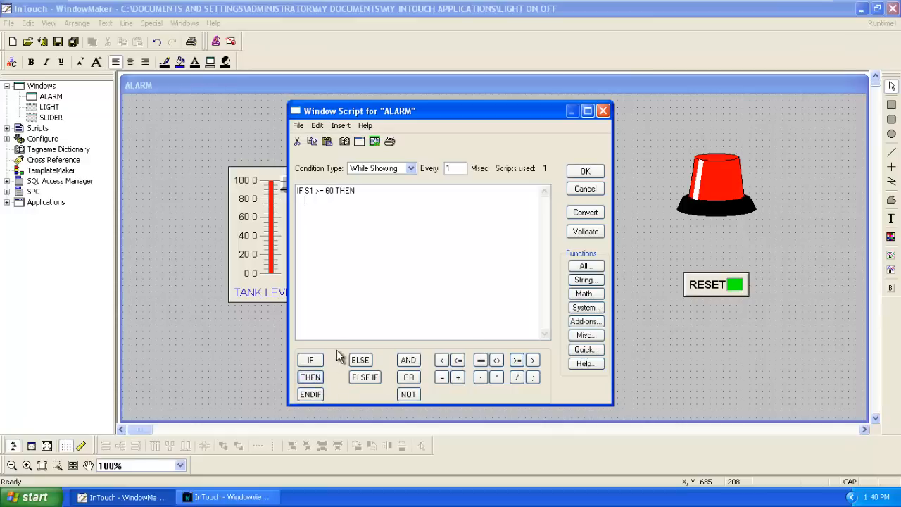
mouse_move(360, 278)
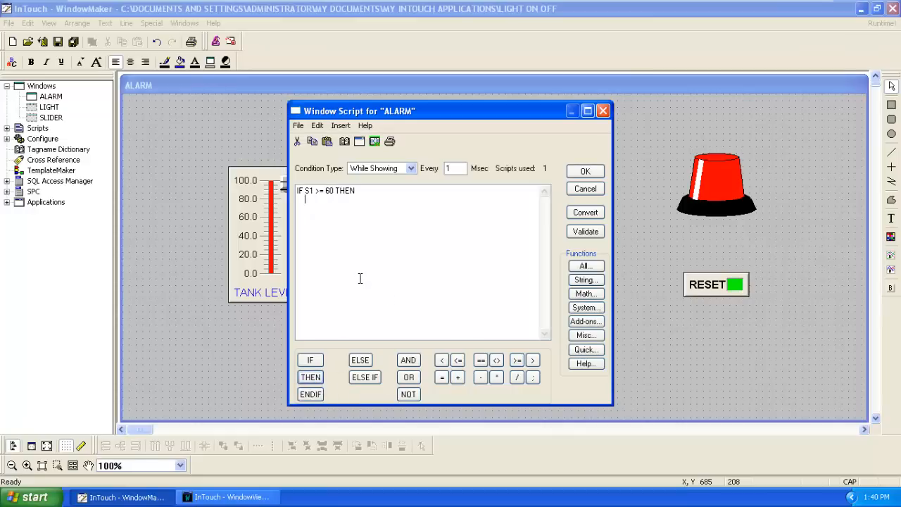
type("L1")
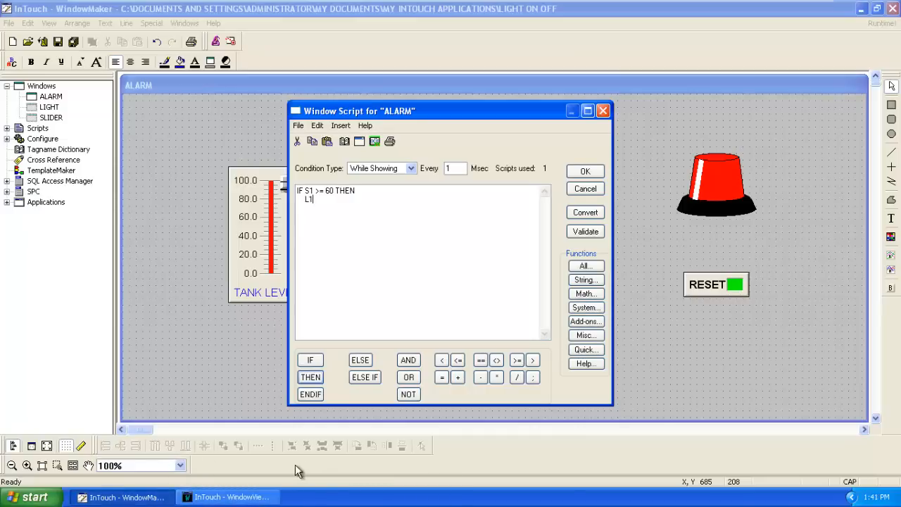
left_click(441, 376)
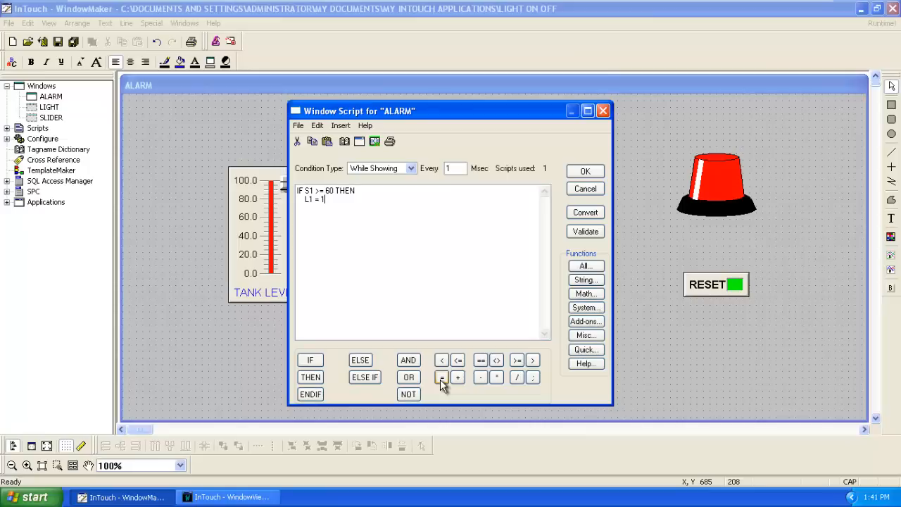
left_click(533, 377)
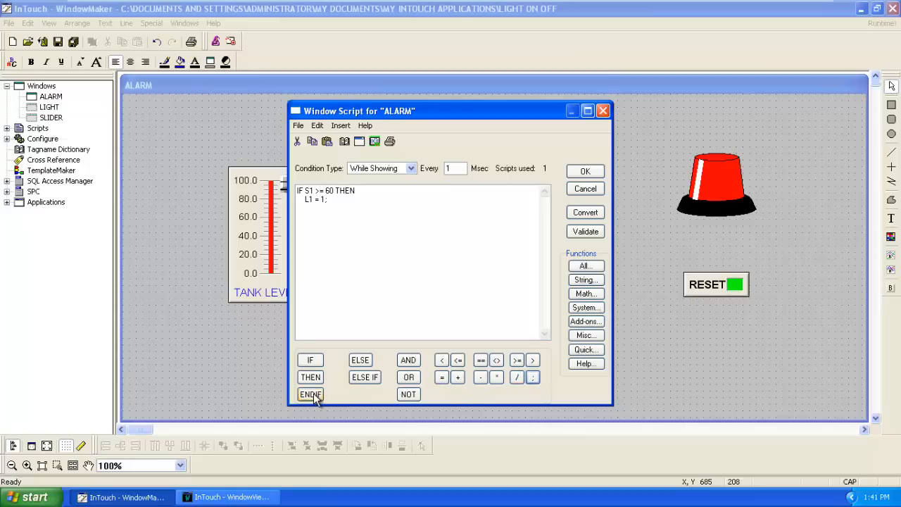
left_click(310, 393)
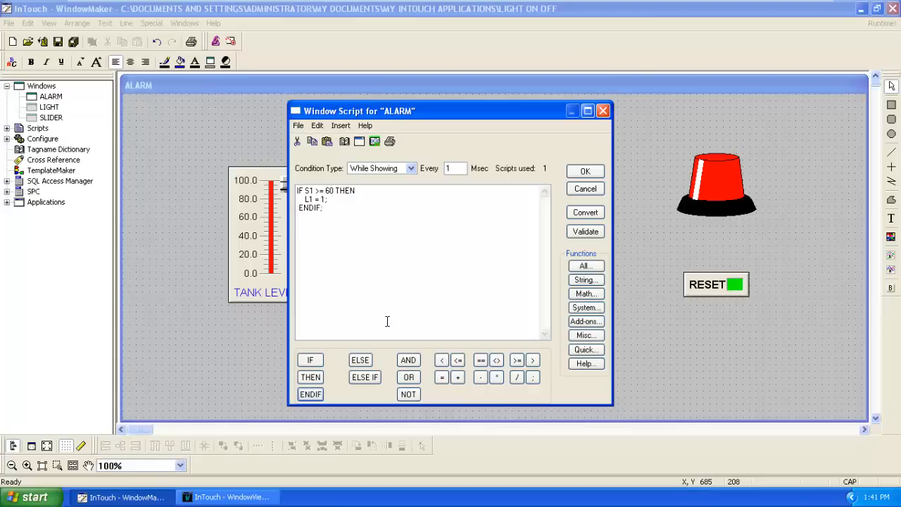
left_click(310, 360)
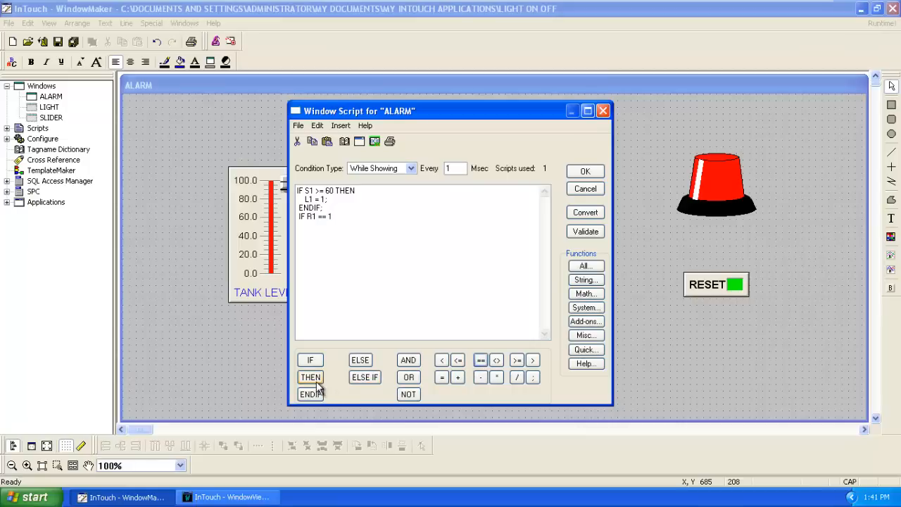
- Add IF R1 == 1 THEN L1 = 0; ENDIF; and confirm the script with OK
left_click(310, 377)
type("L1")
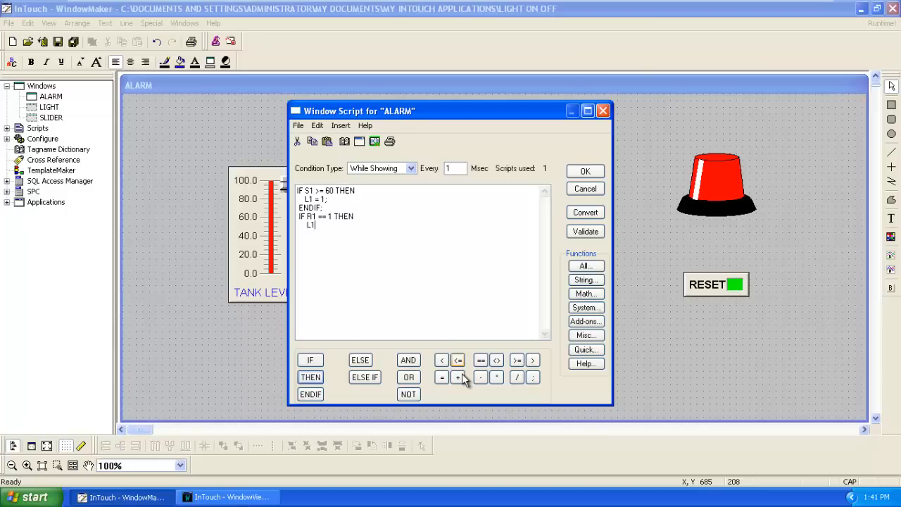
left_click(442, 377)
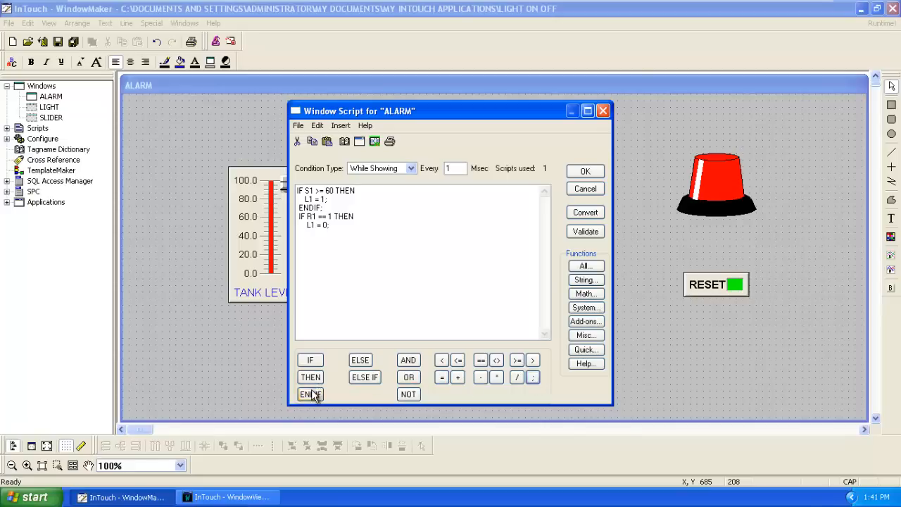
left_click(310, 393)
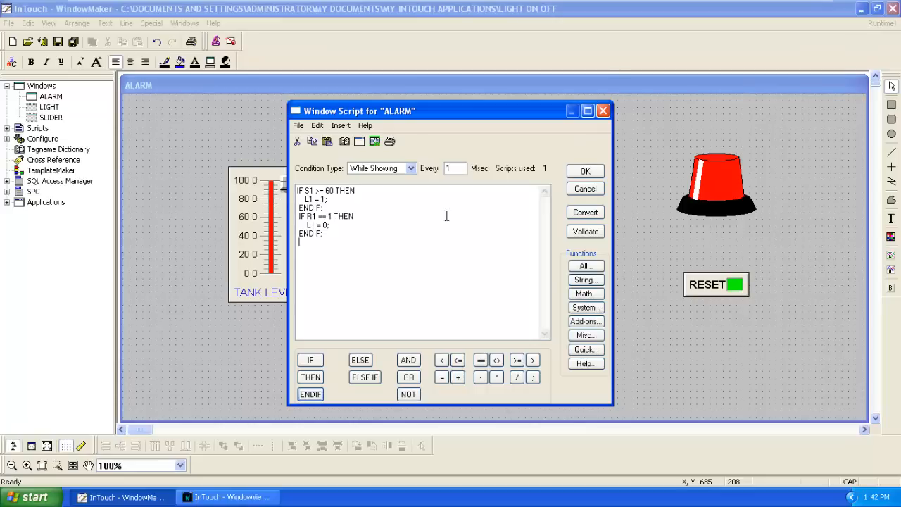
left_click(585, 171)
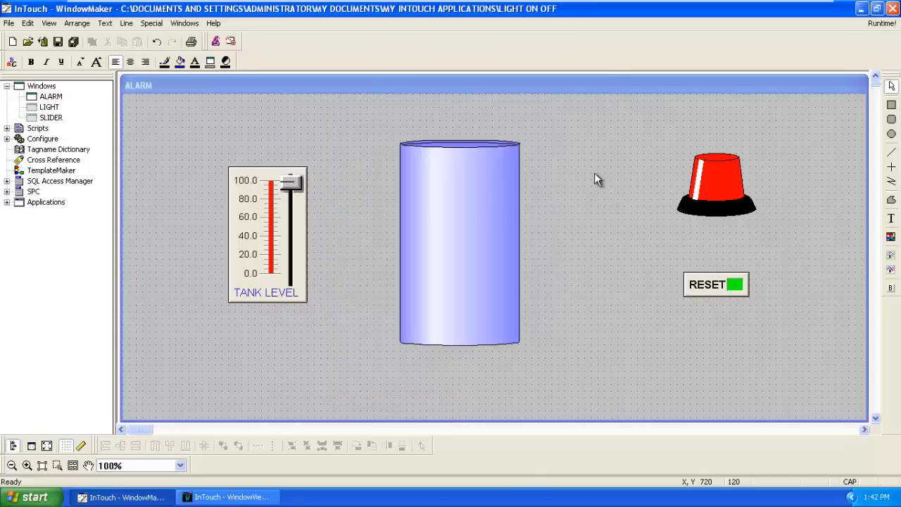
mouse_move(594, 175)
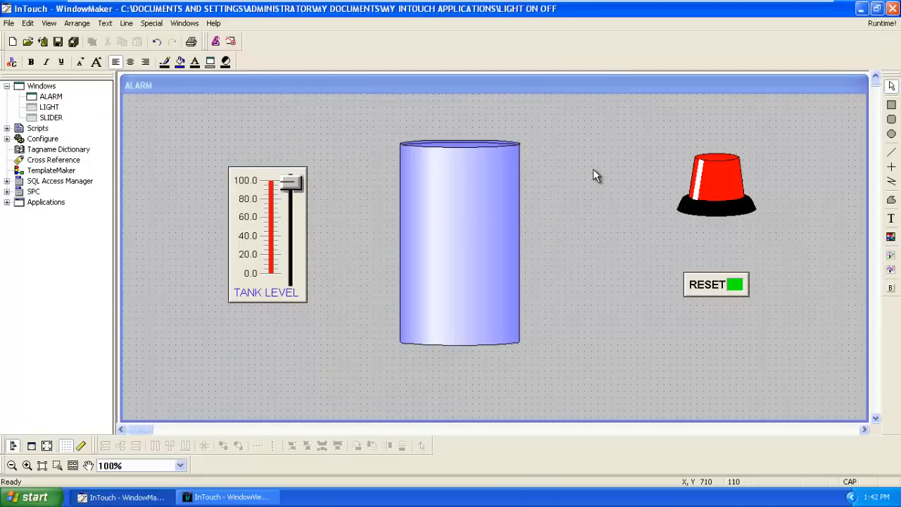
mouse_move(632, 178)
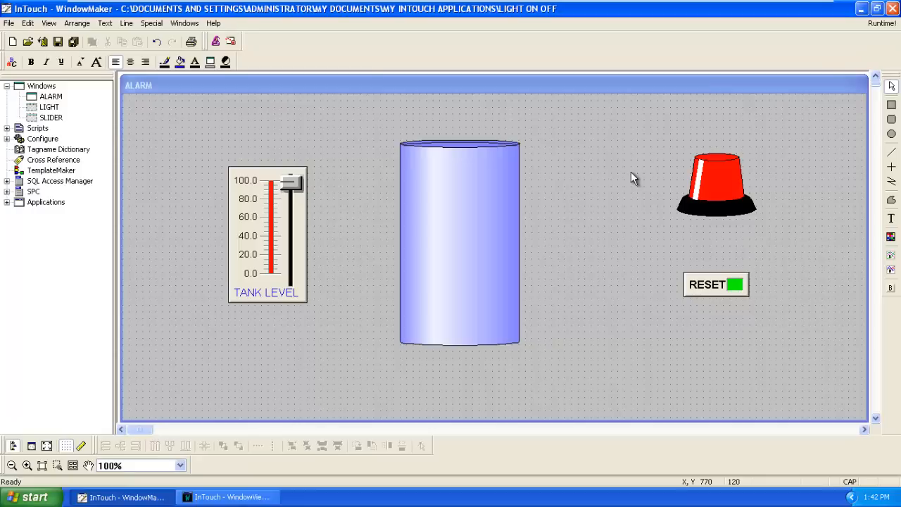
mouse_move(814, 119)
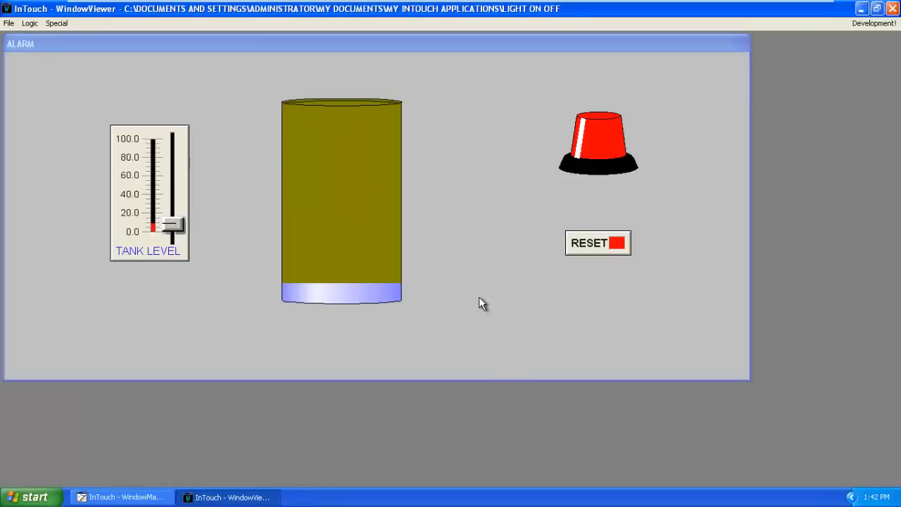
mouse_move(204, 324)
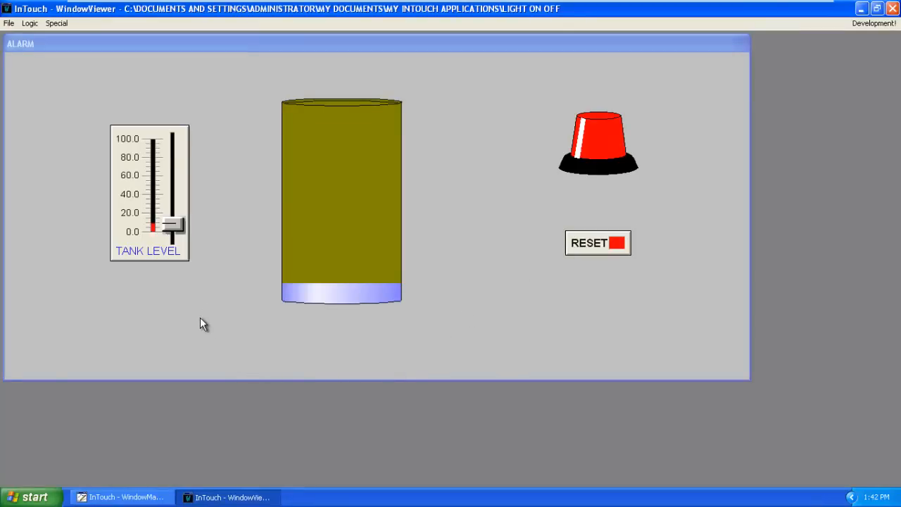
mouse_move(187, 274)
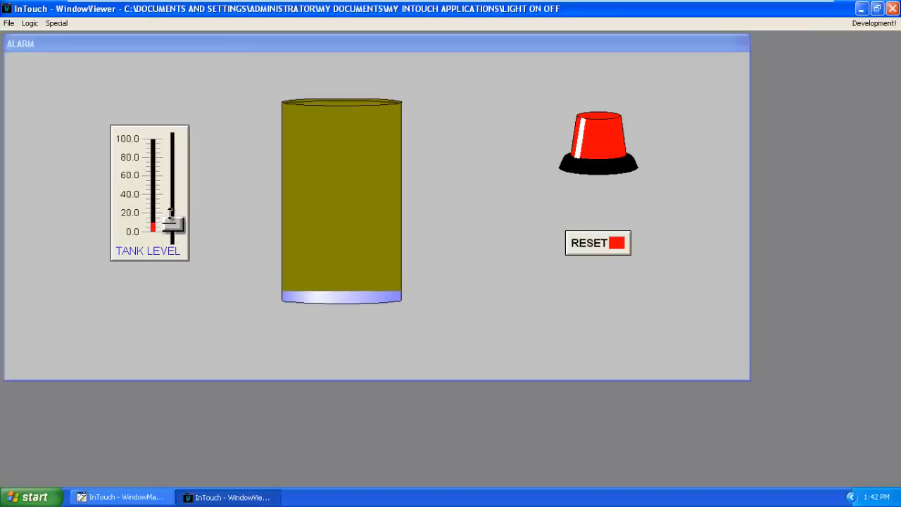
- Raise the TANK LEVEL slider to about 75, filling the tank and lighting the siren green
left_click_drag(171, 226, 171, 162)
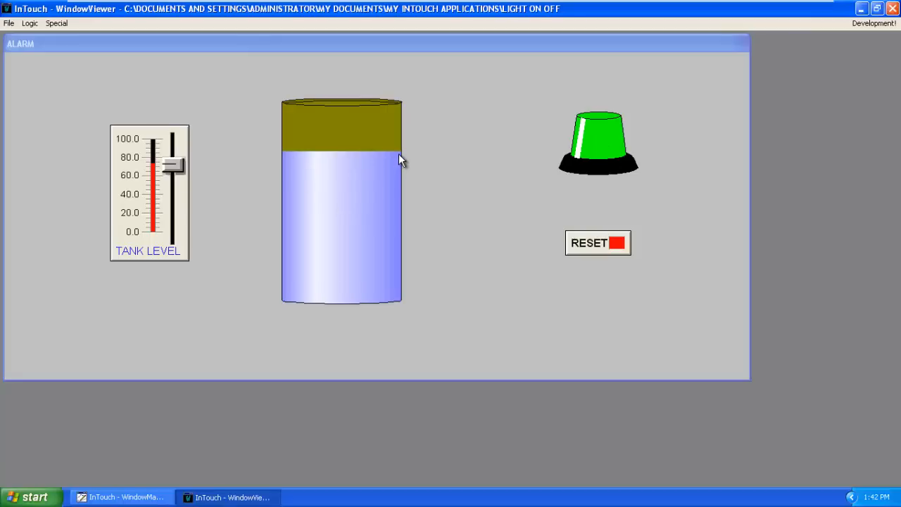
mouse_move(561, 245)
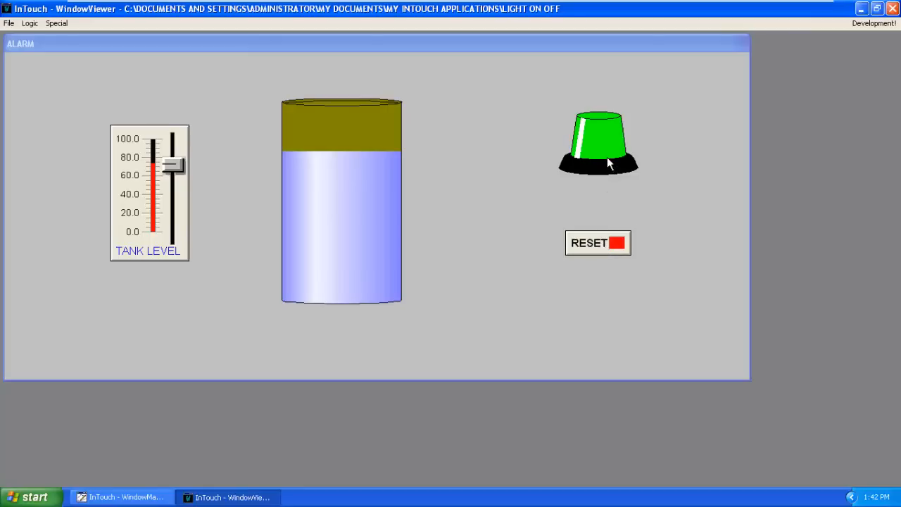
mouse_move(682, 247)
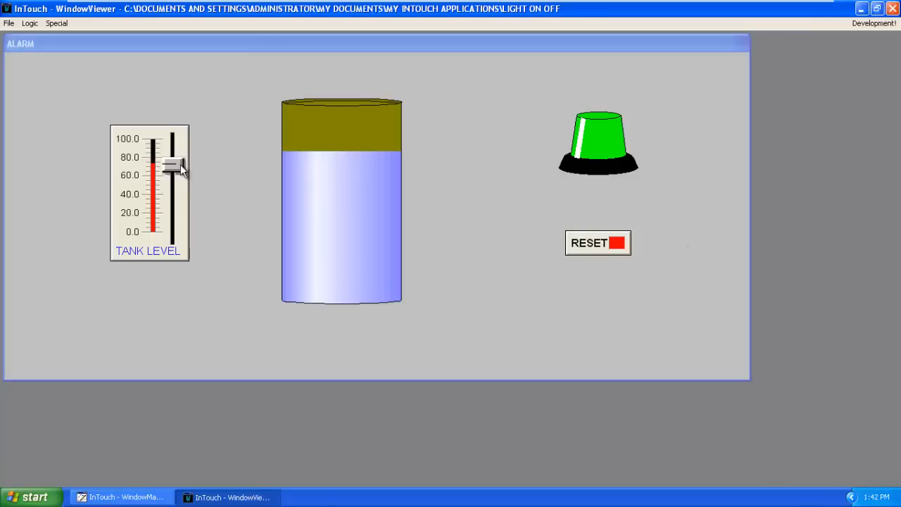
- Lower the tank level to about 35 and press RESET to turn the siren off
left_click_drag(171, 163, 176, 181)
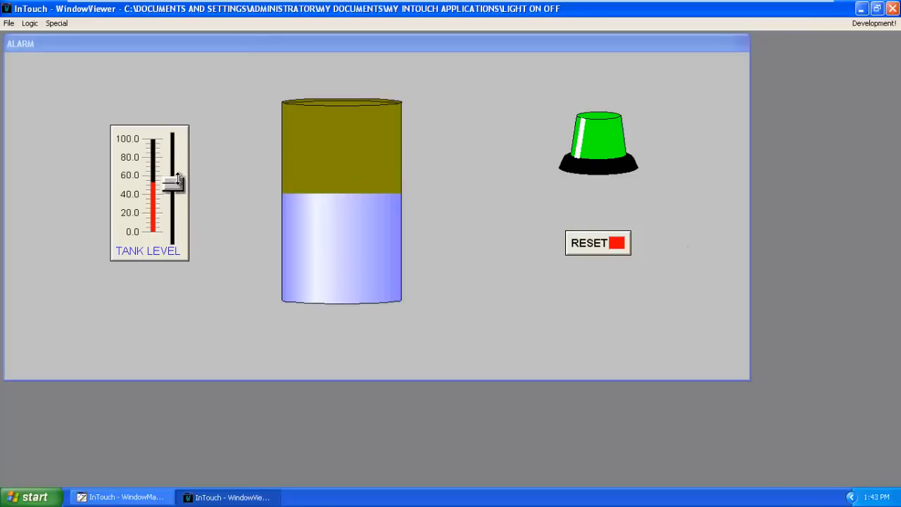
left_click_drag(172, 182, 172, 201)
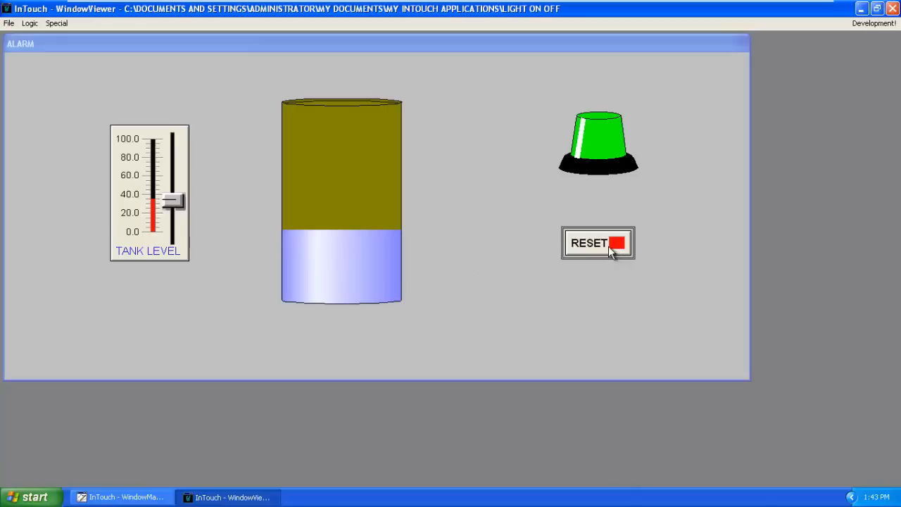
left_click(598, 243)
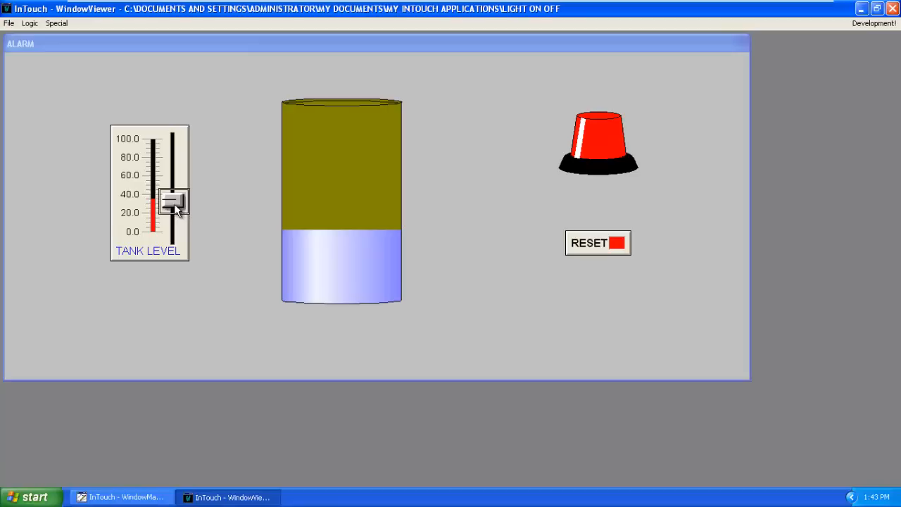
- Raise the level to about 90, press RESET, then lower it to about 35
left_click_drag(174, 203, 176, 165)
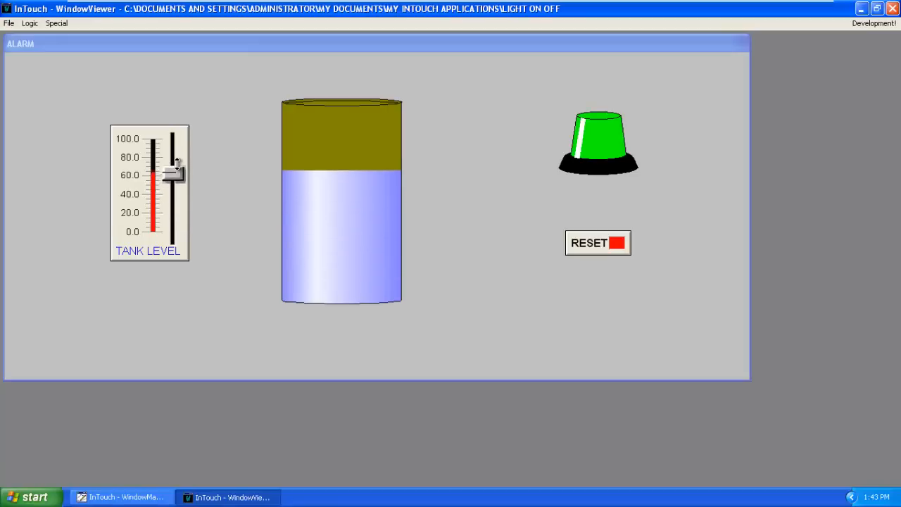
left_click_drag(174, 164, 172, 148)
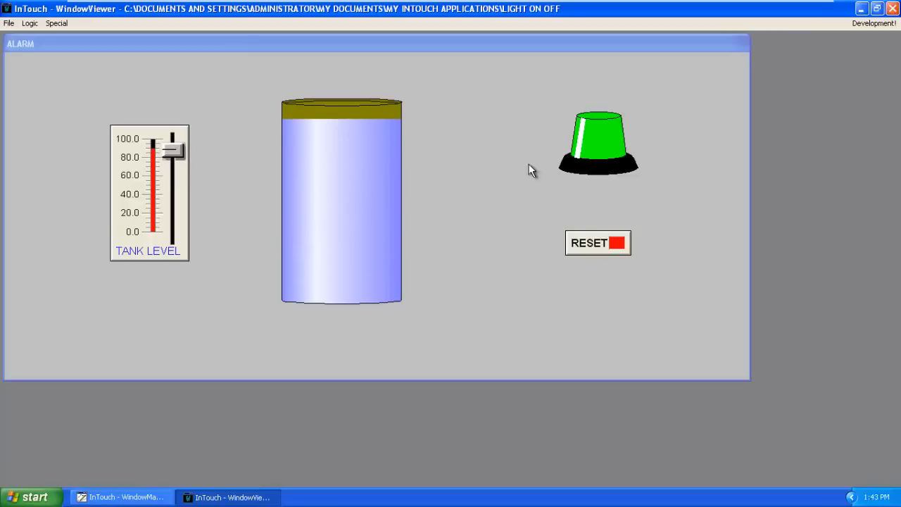
mouse_move(616, 159)
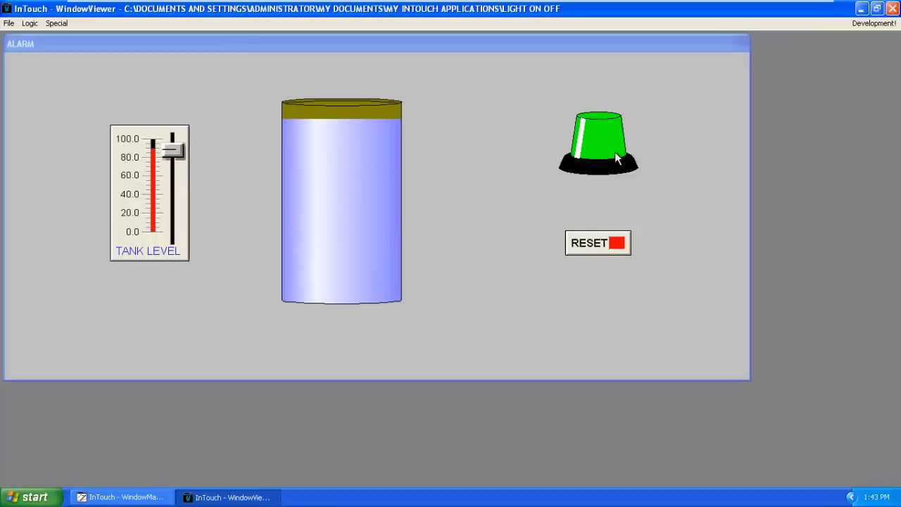
left_click(598, 242)
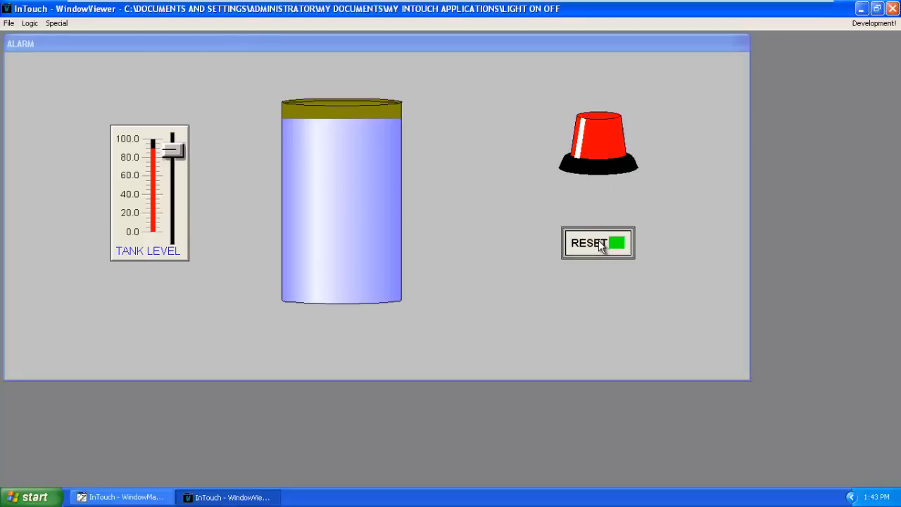
left_click(597, 243)
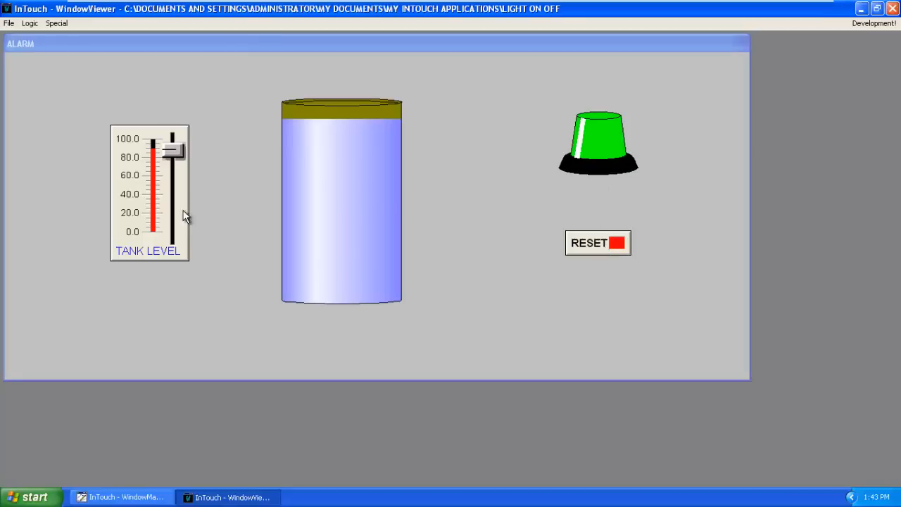
left_click_drag(171, 150, 171, 199)
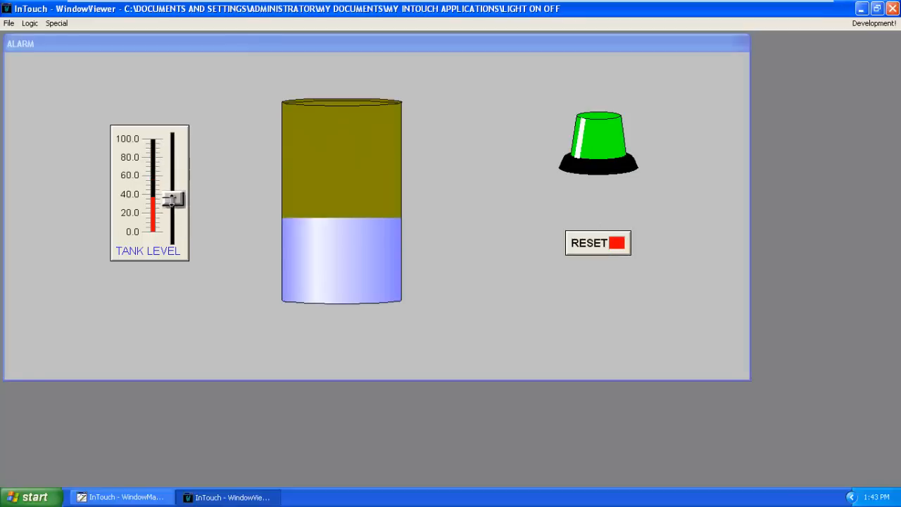